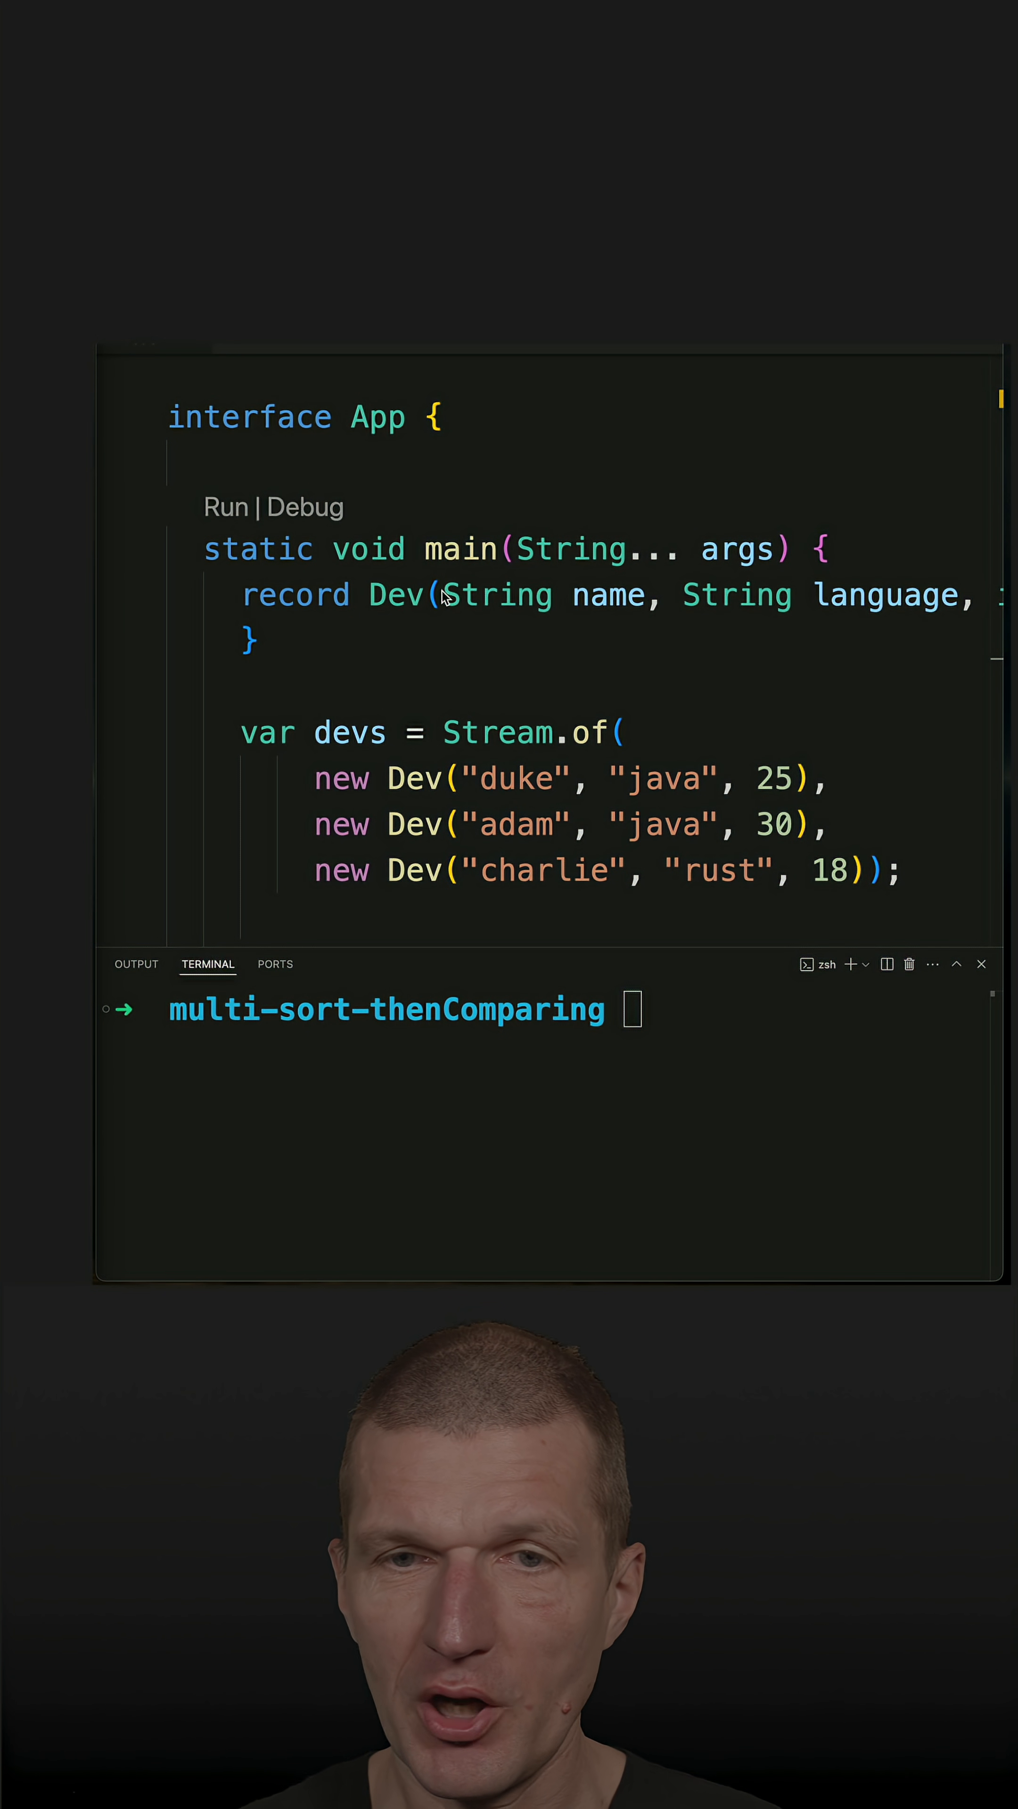
- Highlight every occurrence of the Dev record while reviewing the stream code
{"action": "double_click", "coordinate": [395, 596]}
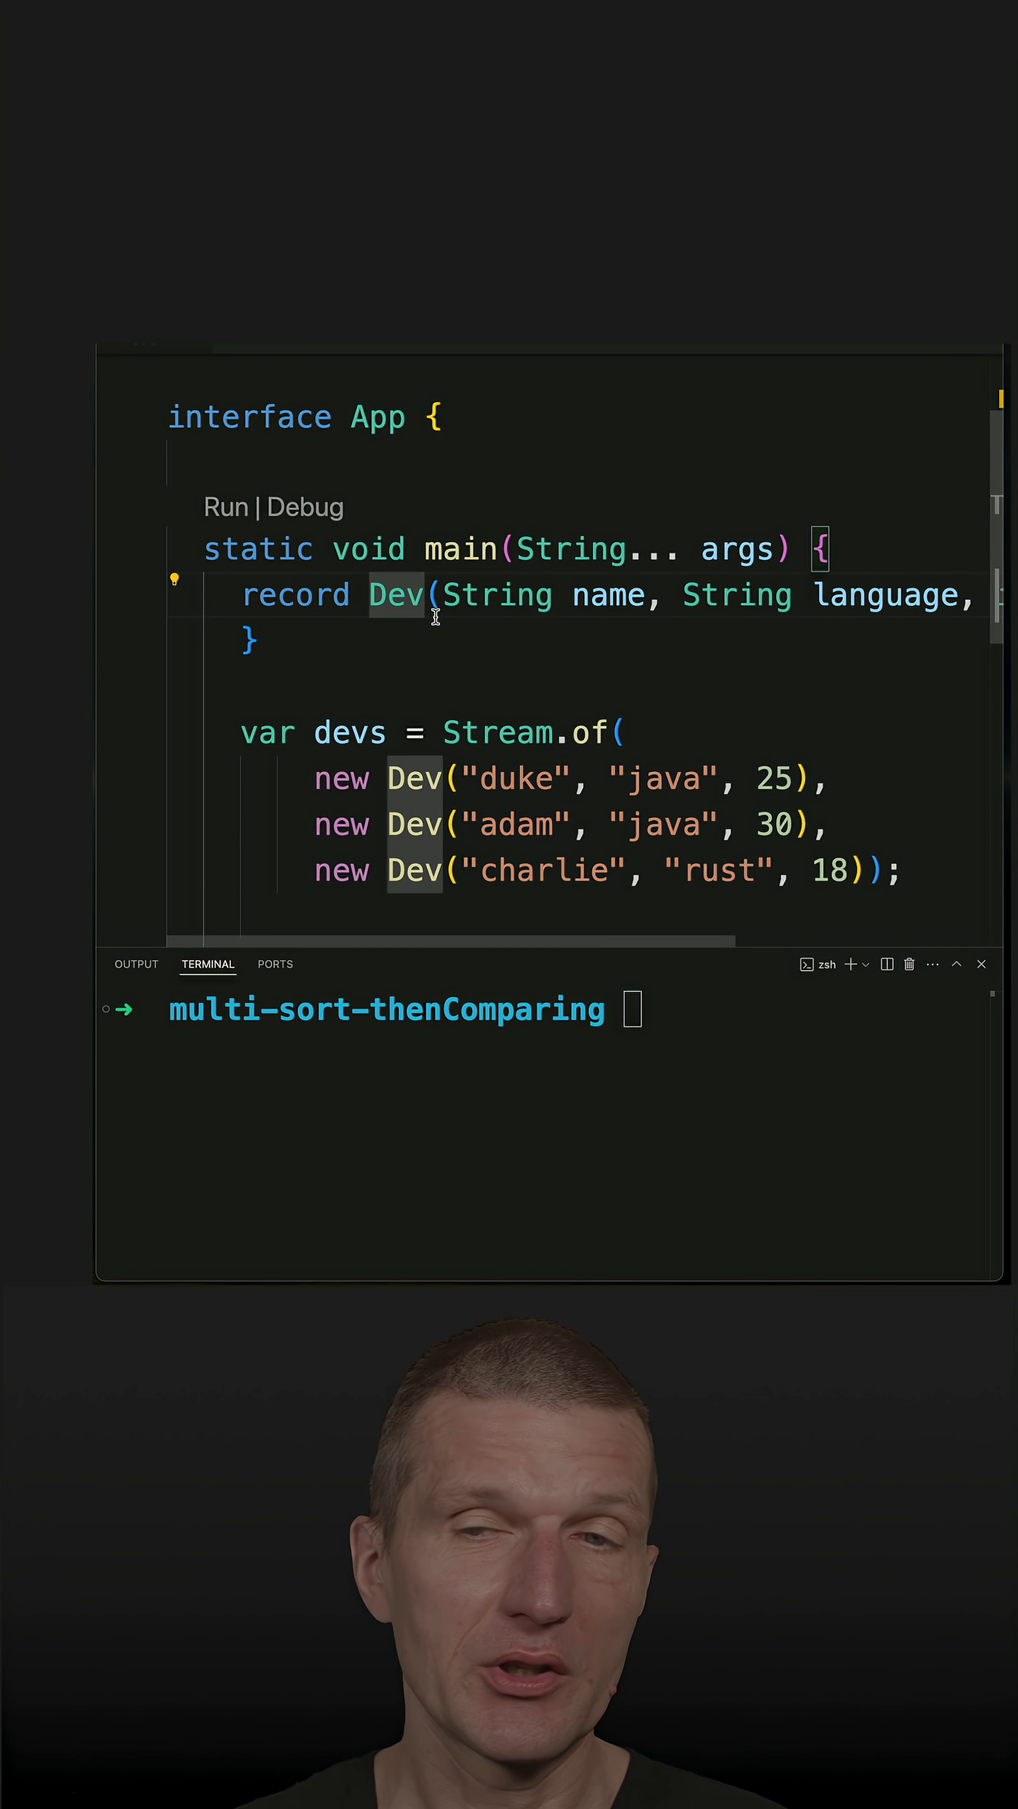
{"action": "mouse_move", "coordinate": [391, 693]}
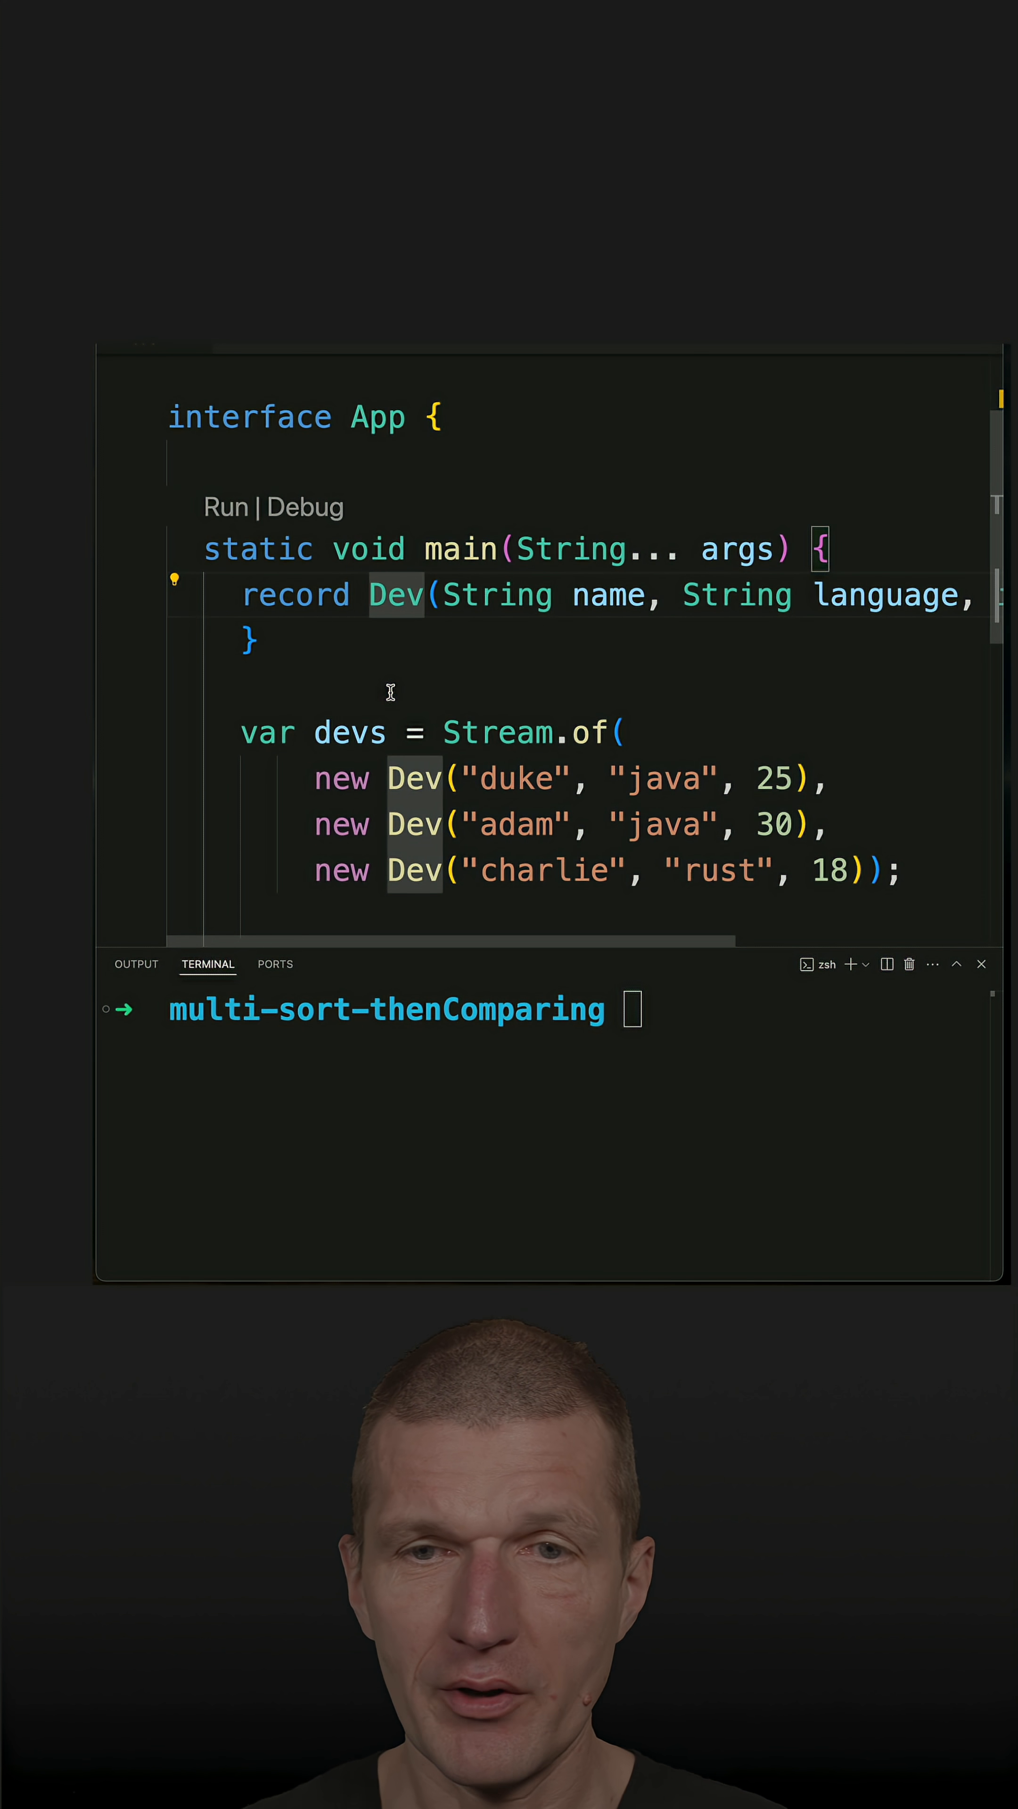
{"action": "scroll", "scroll_direction": "down", "scroll_amount": 3}
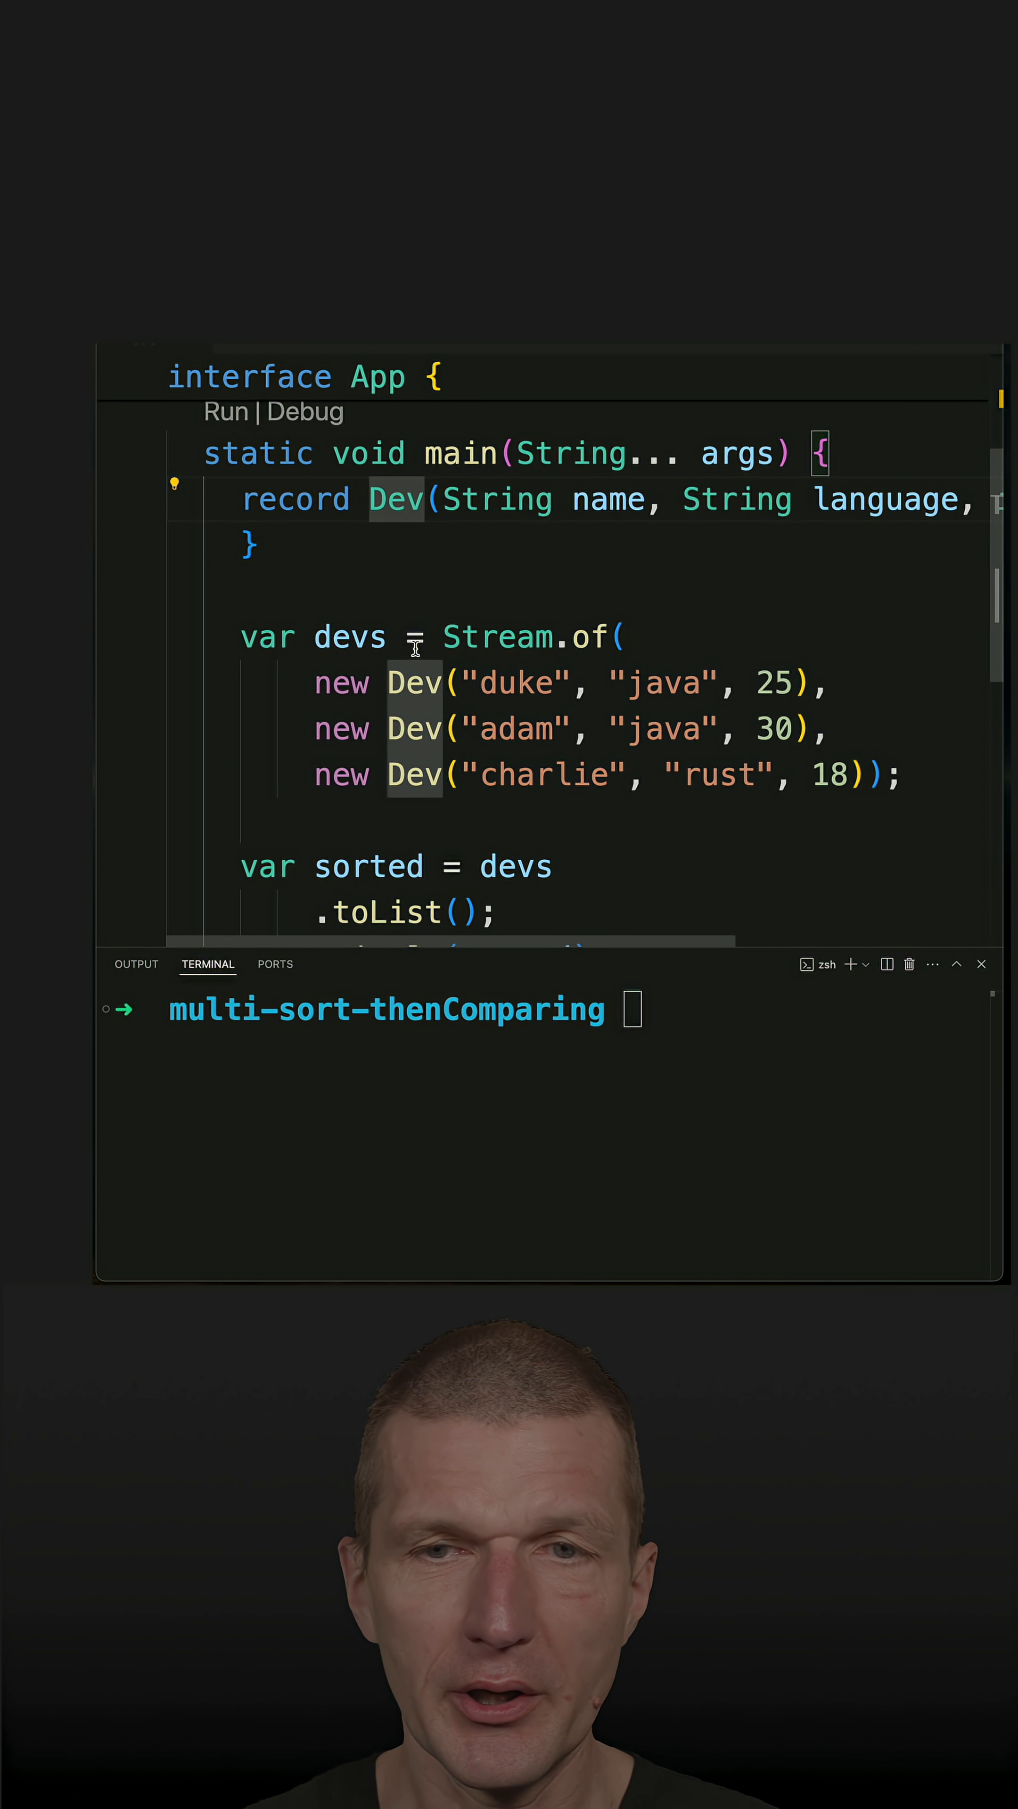
{"action": "mouse_move", "coordinate": [493, 806]}
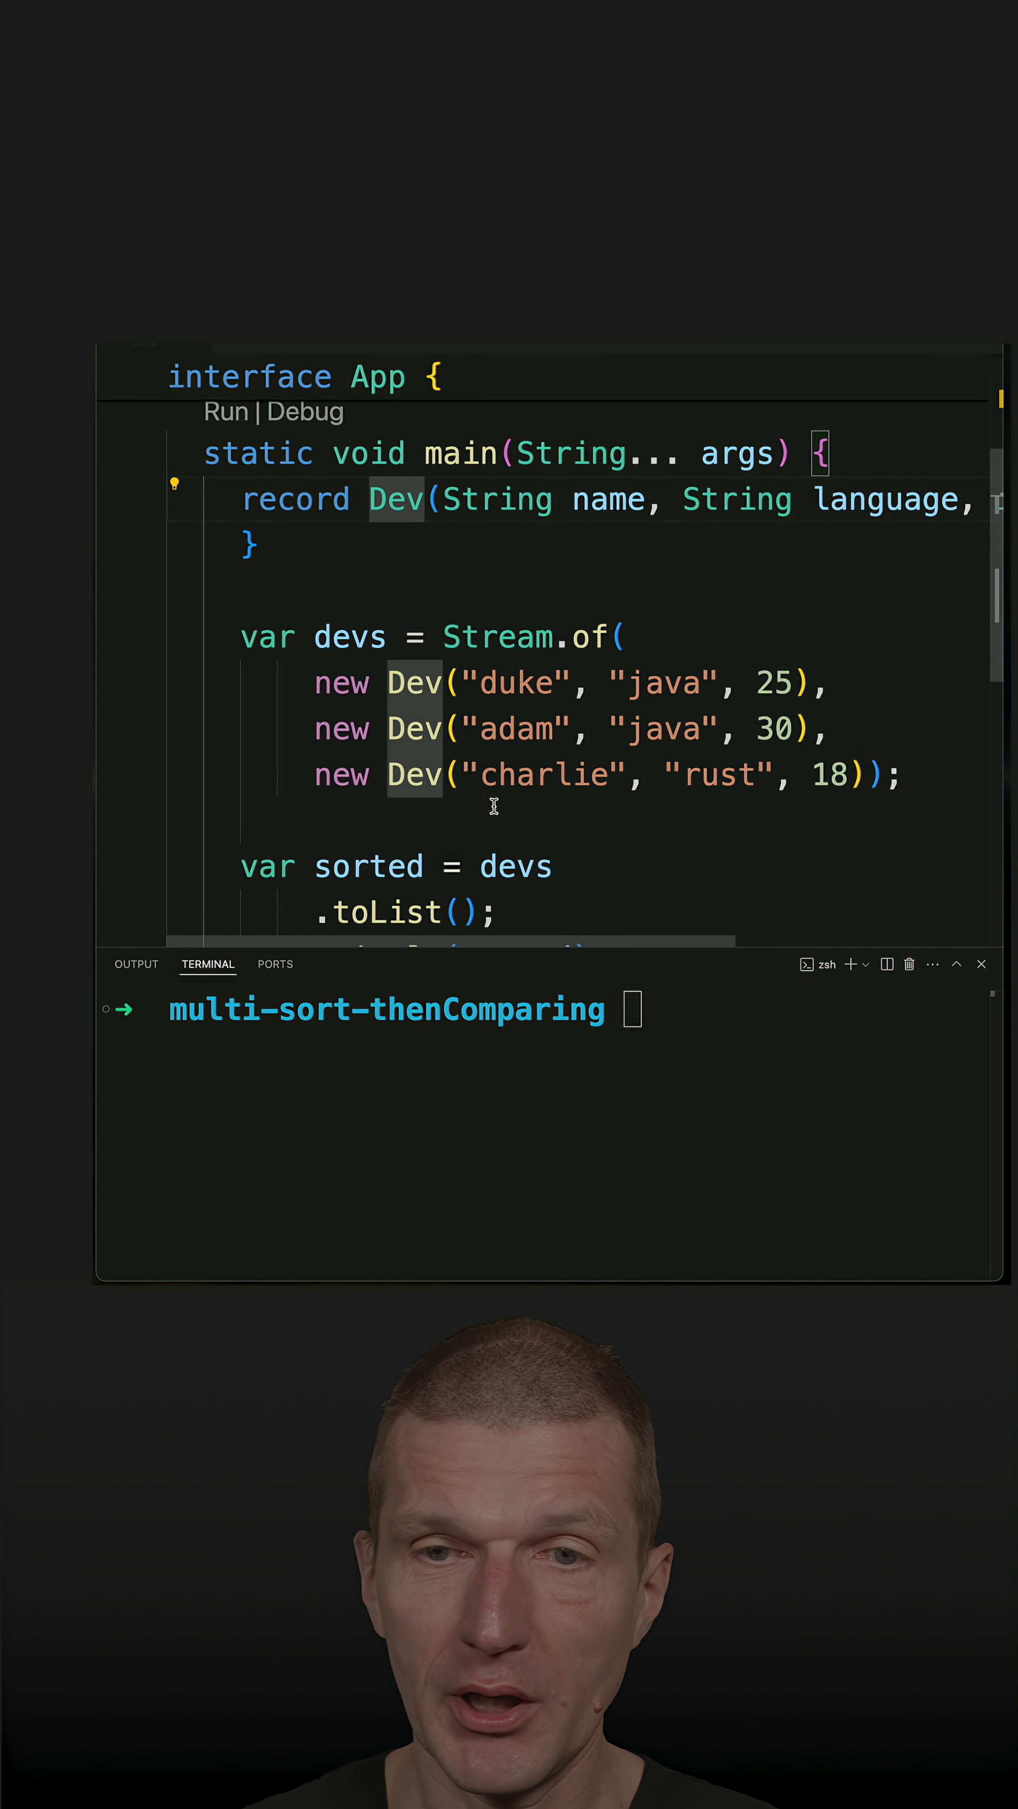
{"action": "scroll", "scroll_direction": "up", "scroll_amount": 3}
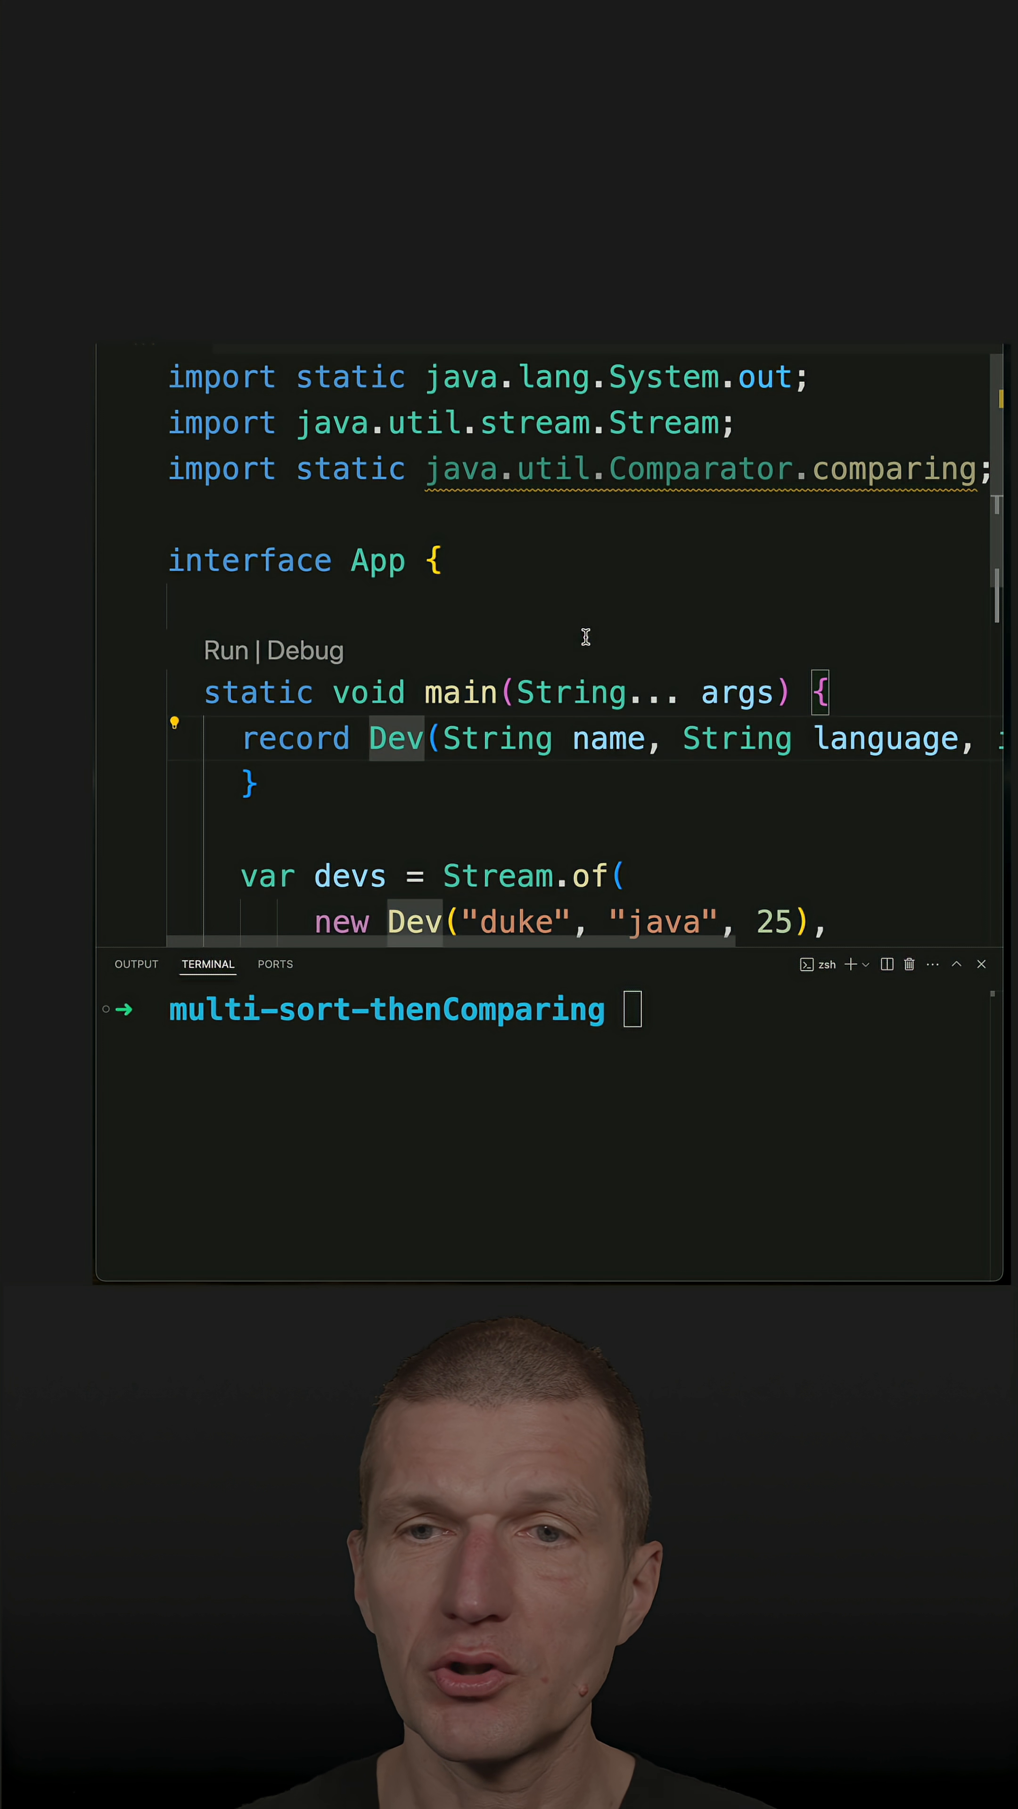
{"action": "scroll", "scroll_direction": "down", "scroll_amount": 3}
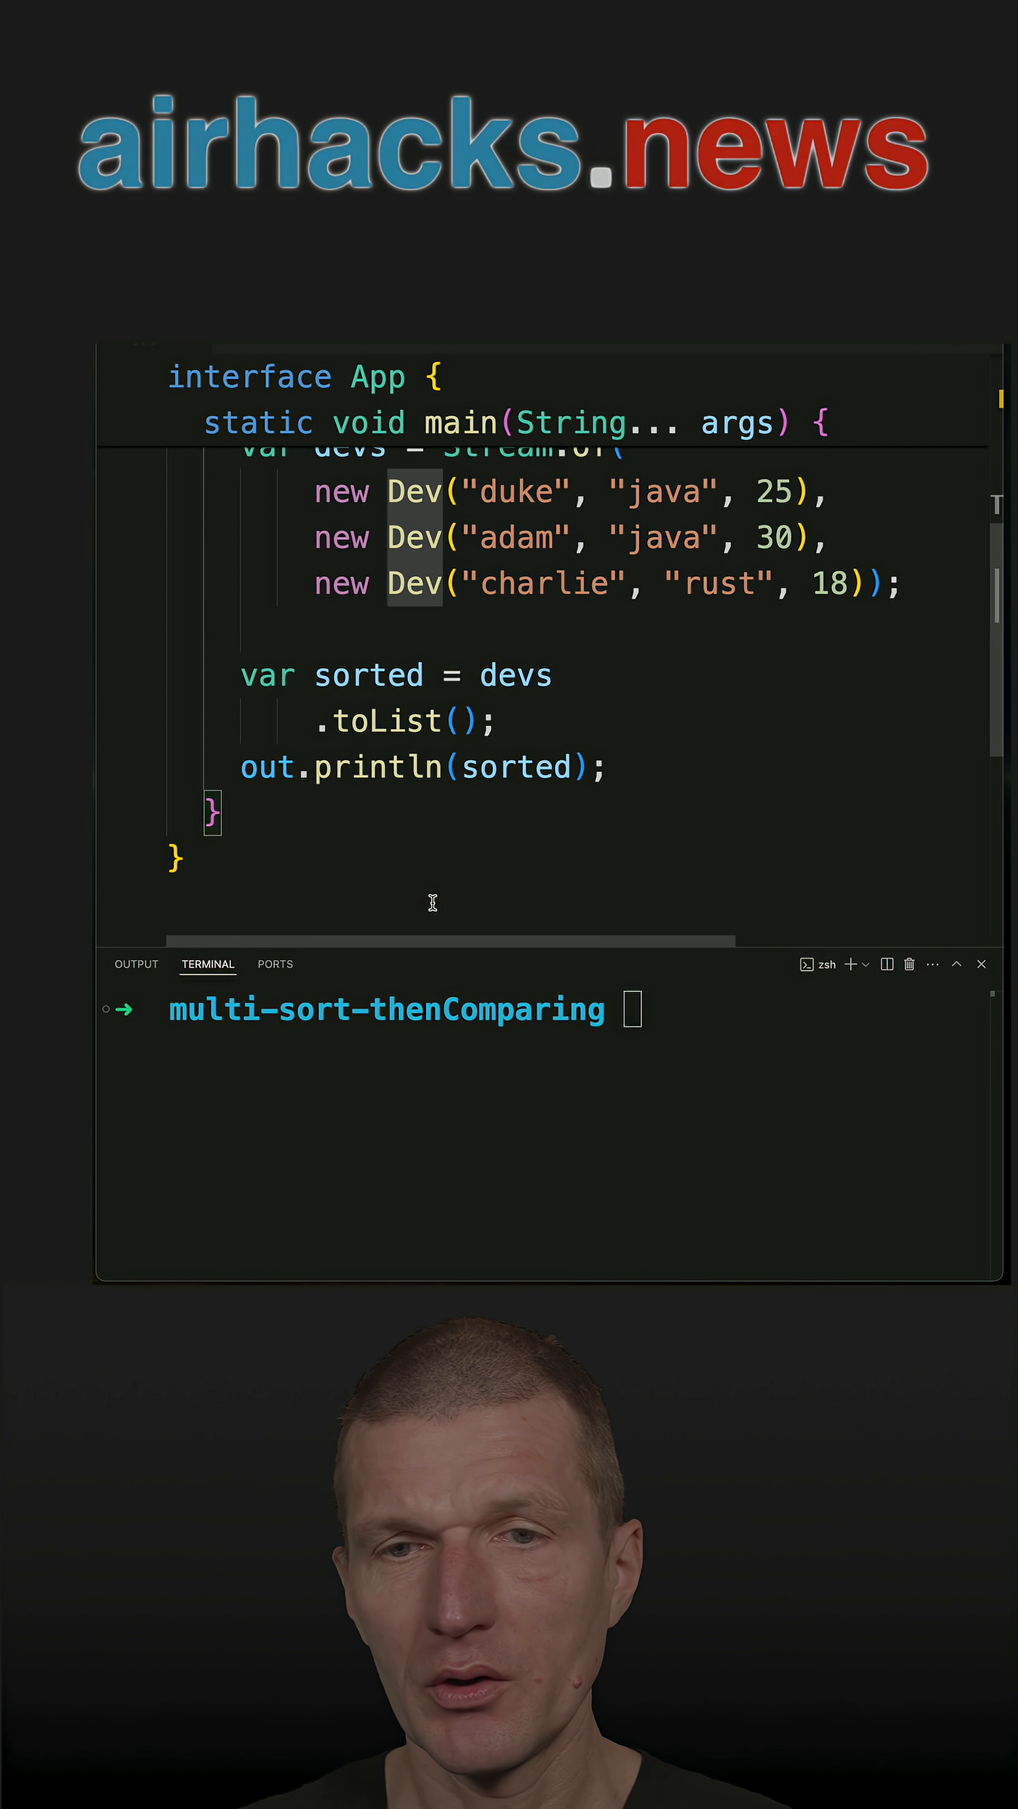
- Run java app.java printing duke, adam, charlie, then begin a .sorted() call on the stream
{"action": "type", "text": "java"}
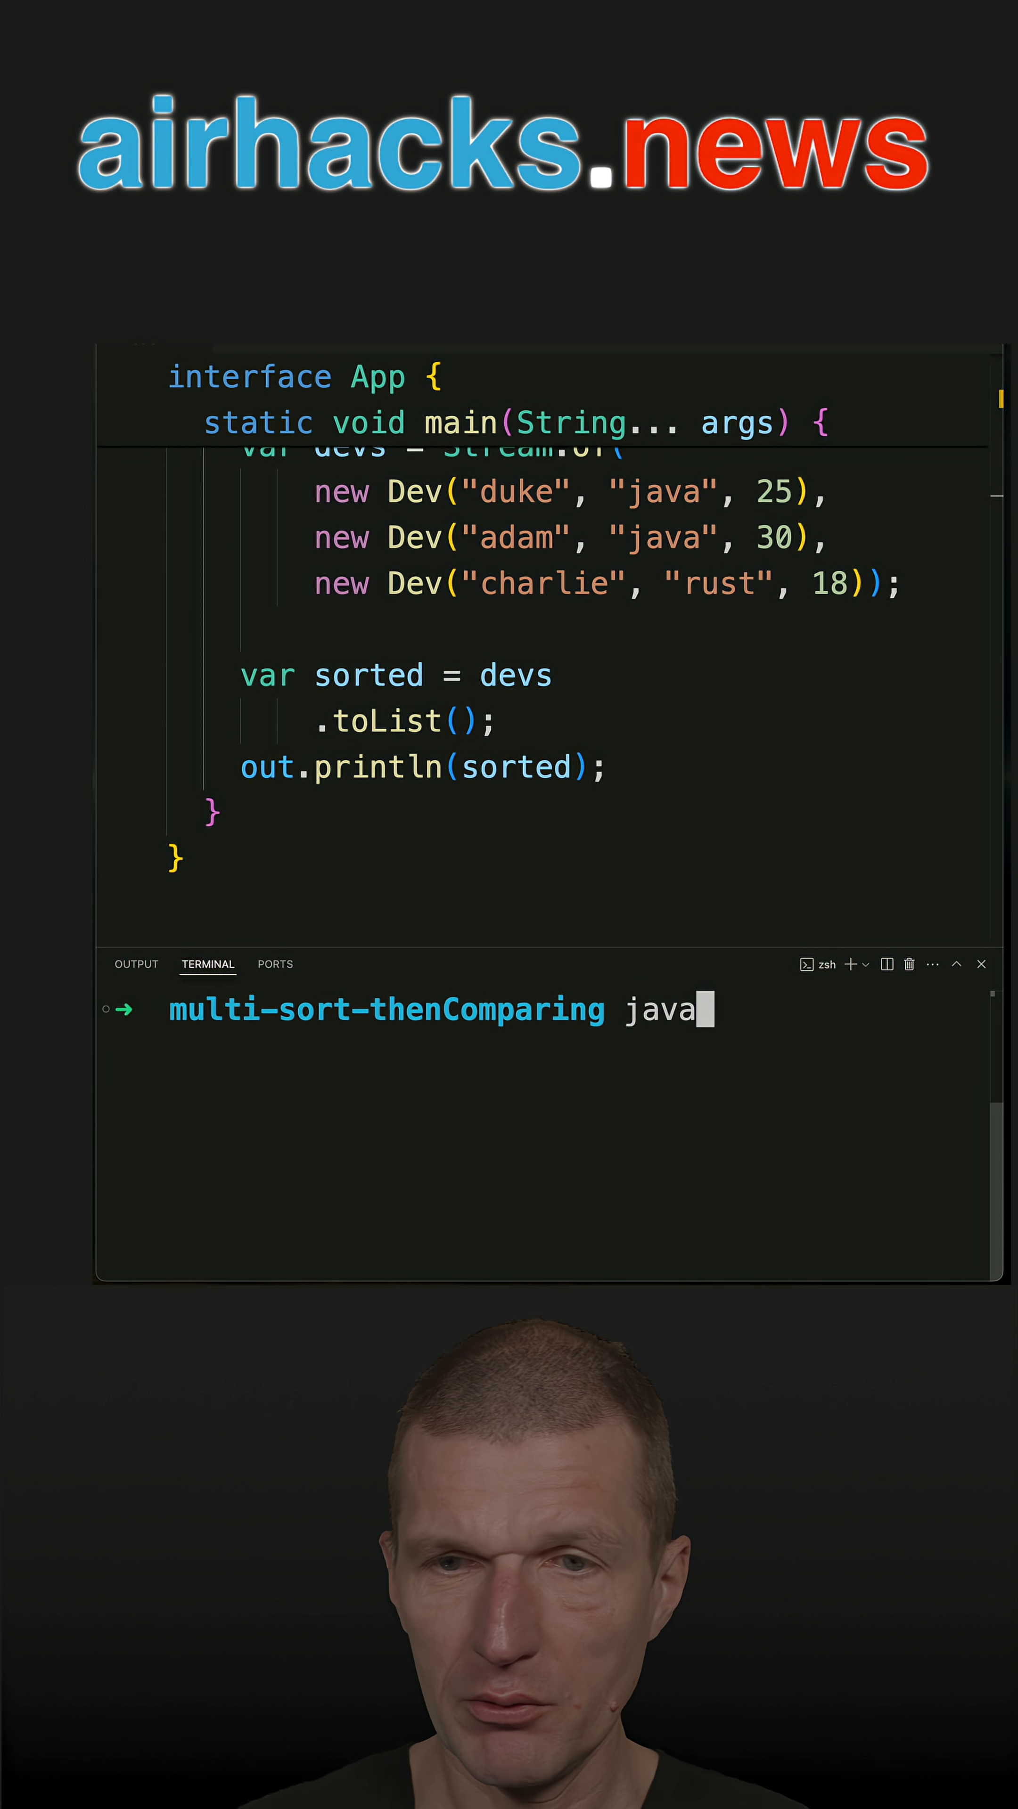
{"action": "key", "text": "Return"}
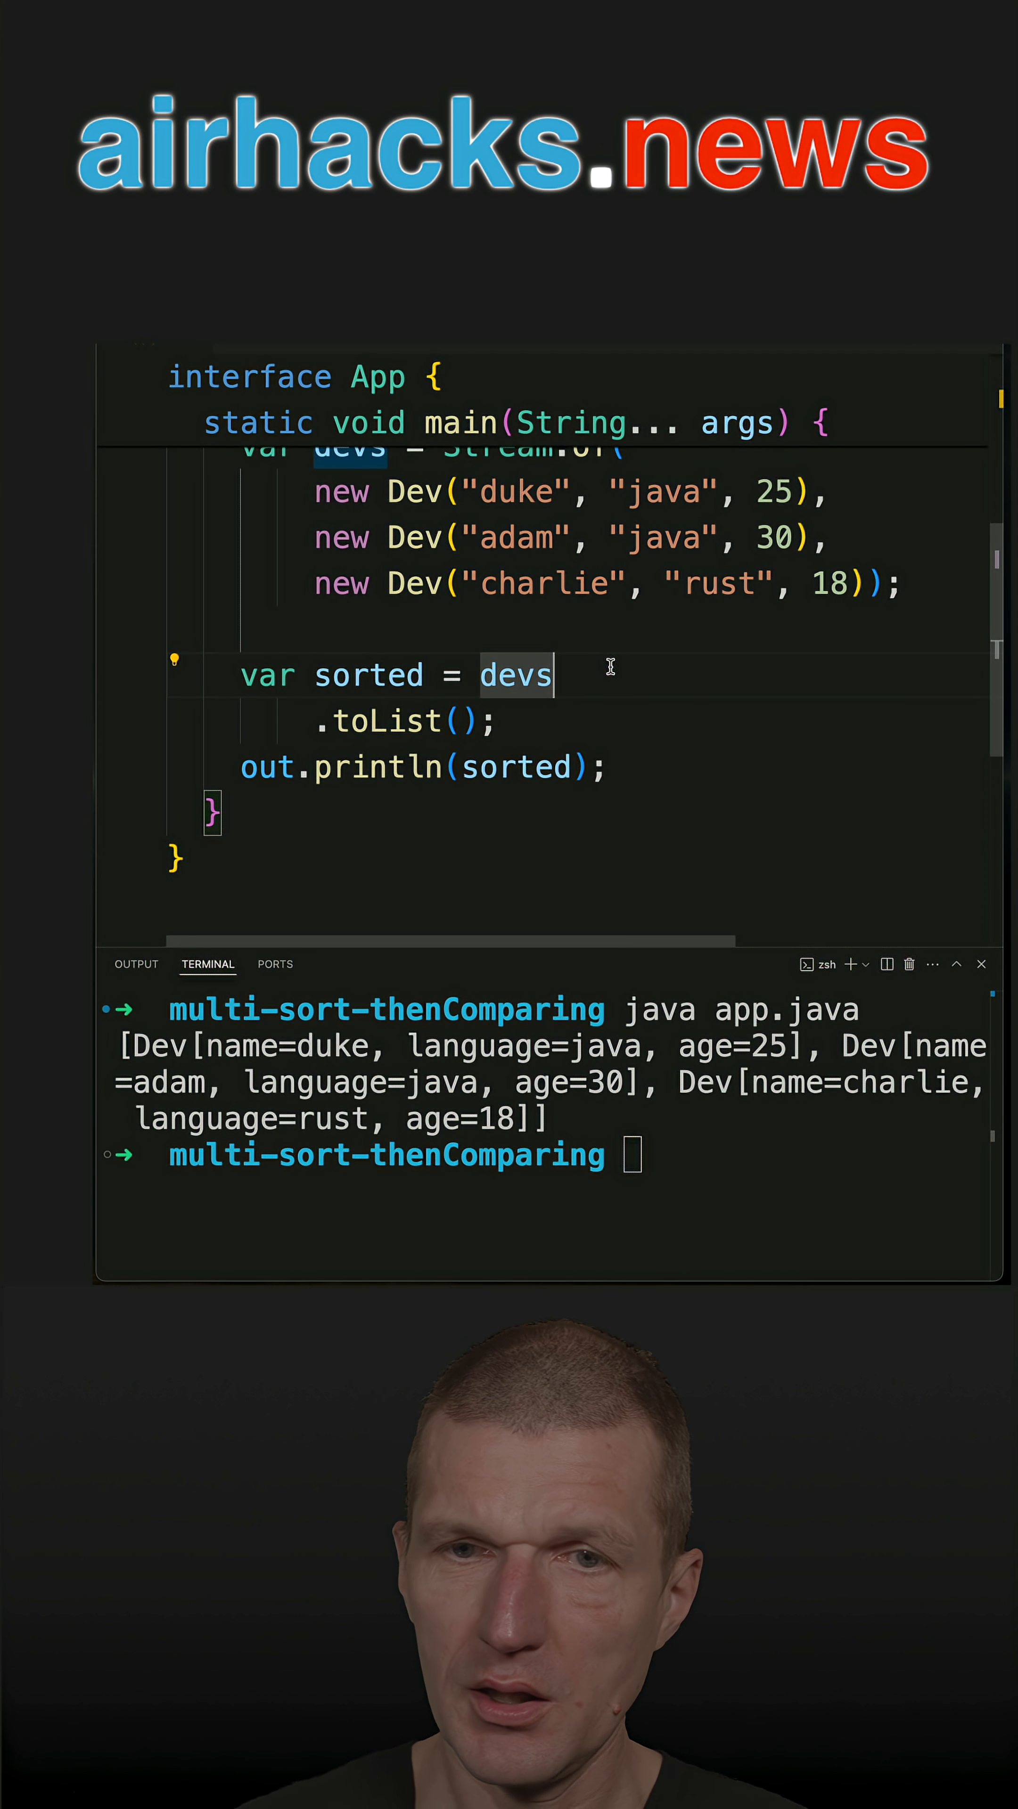
{"action": "type", "text": ".sorted("}
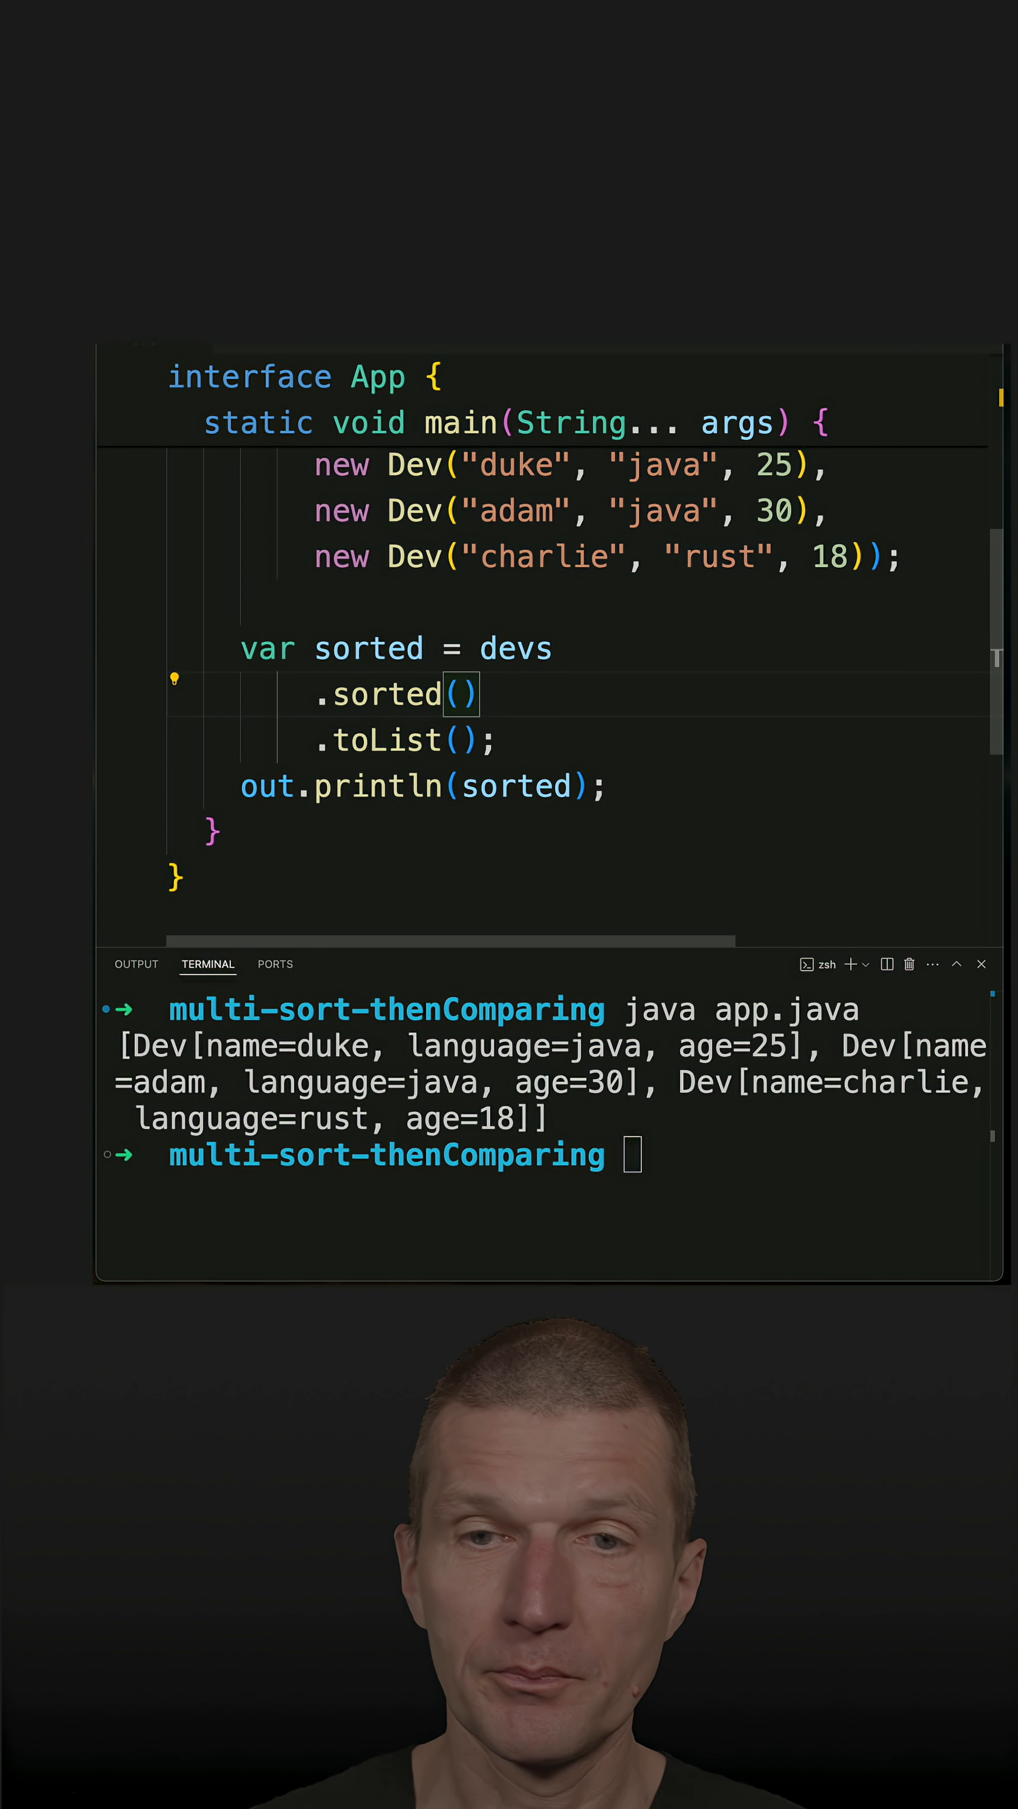
- Sort the stream with comparing(Dev::name) and rerun to print adam, charlie, duke
{"action": "scroll", "scroll_direction": "up", "scroll_amount": 3}
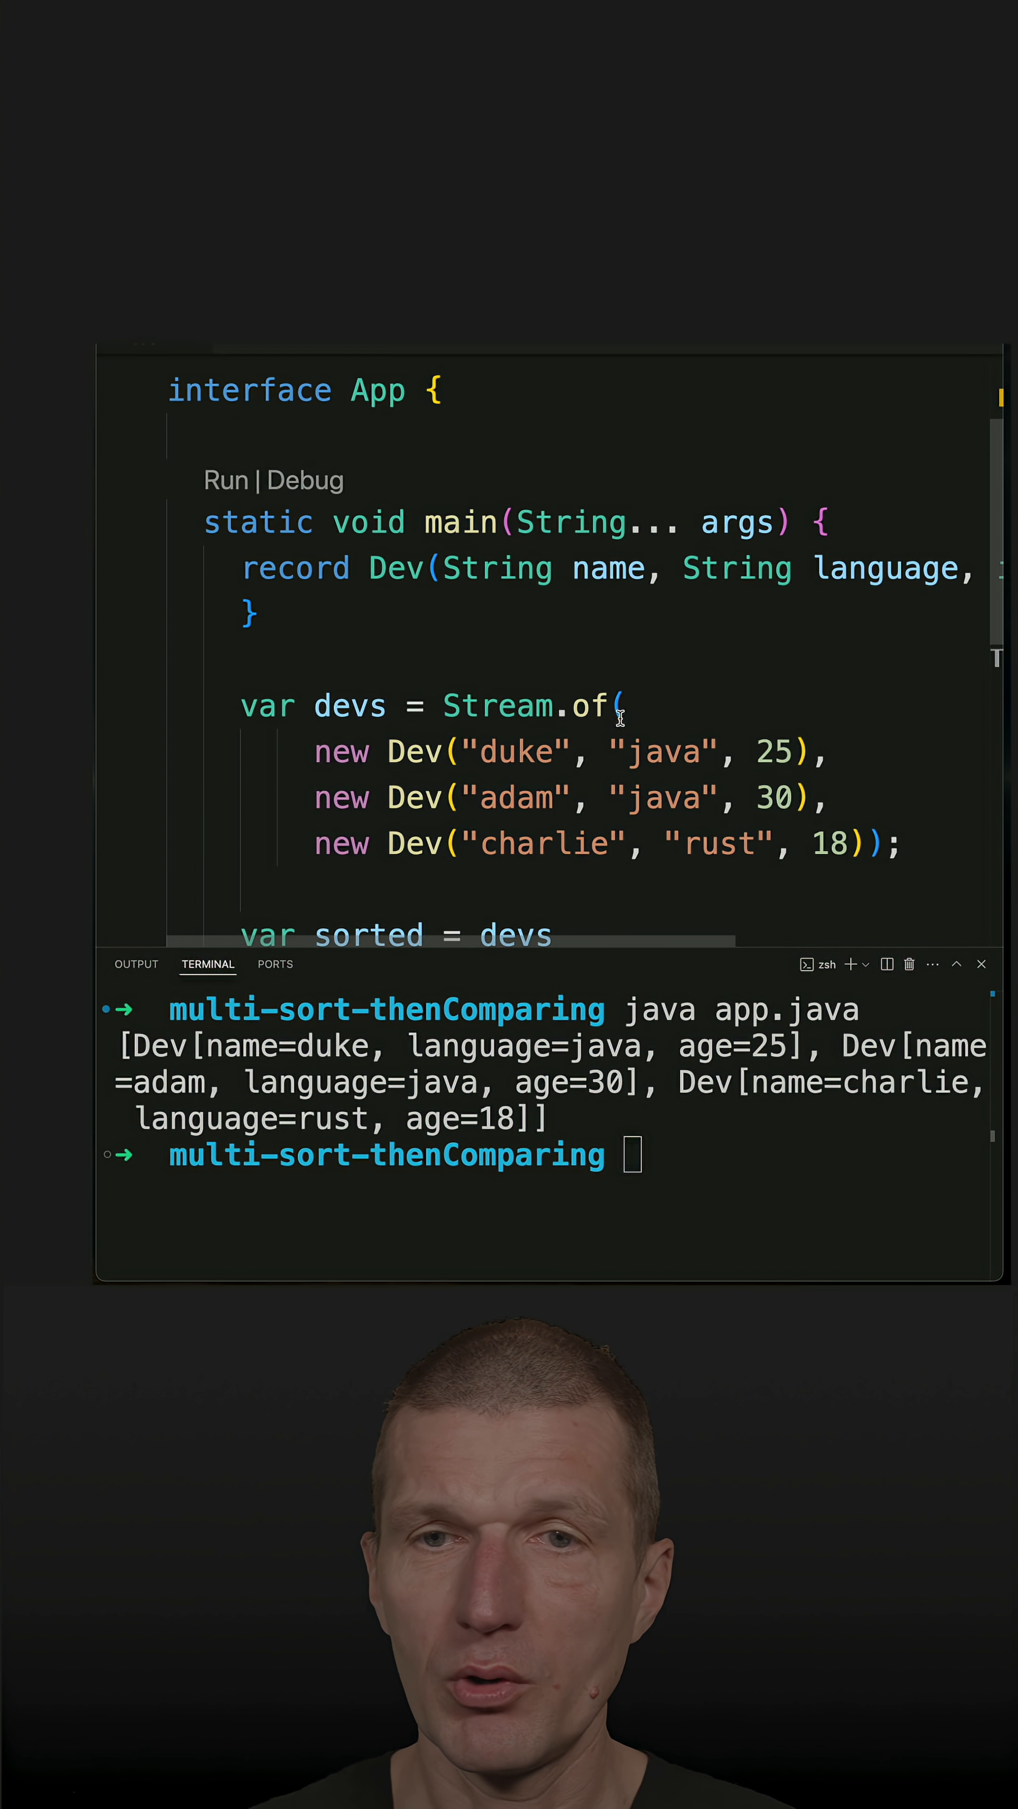
{"action": "scroll", "scroll_direction": "up", "scroll_amount": 3}
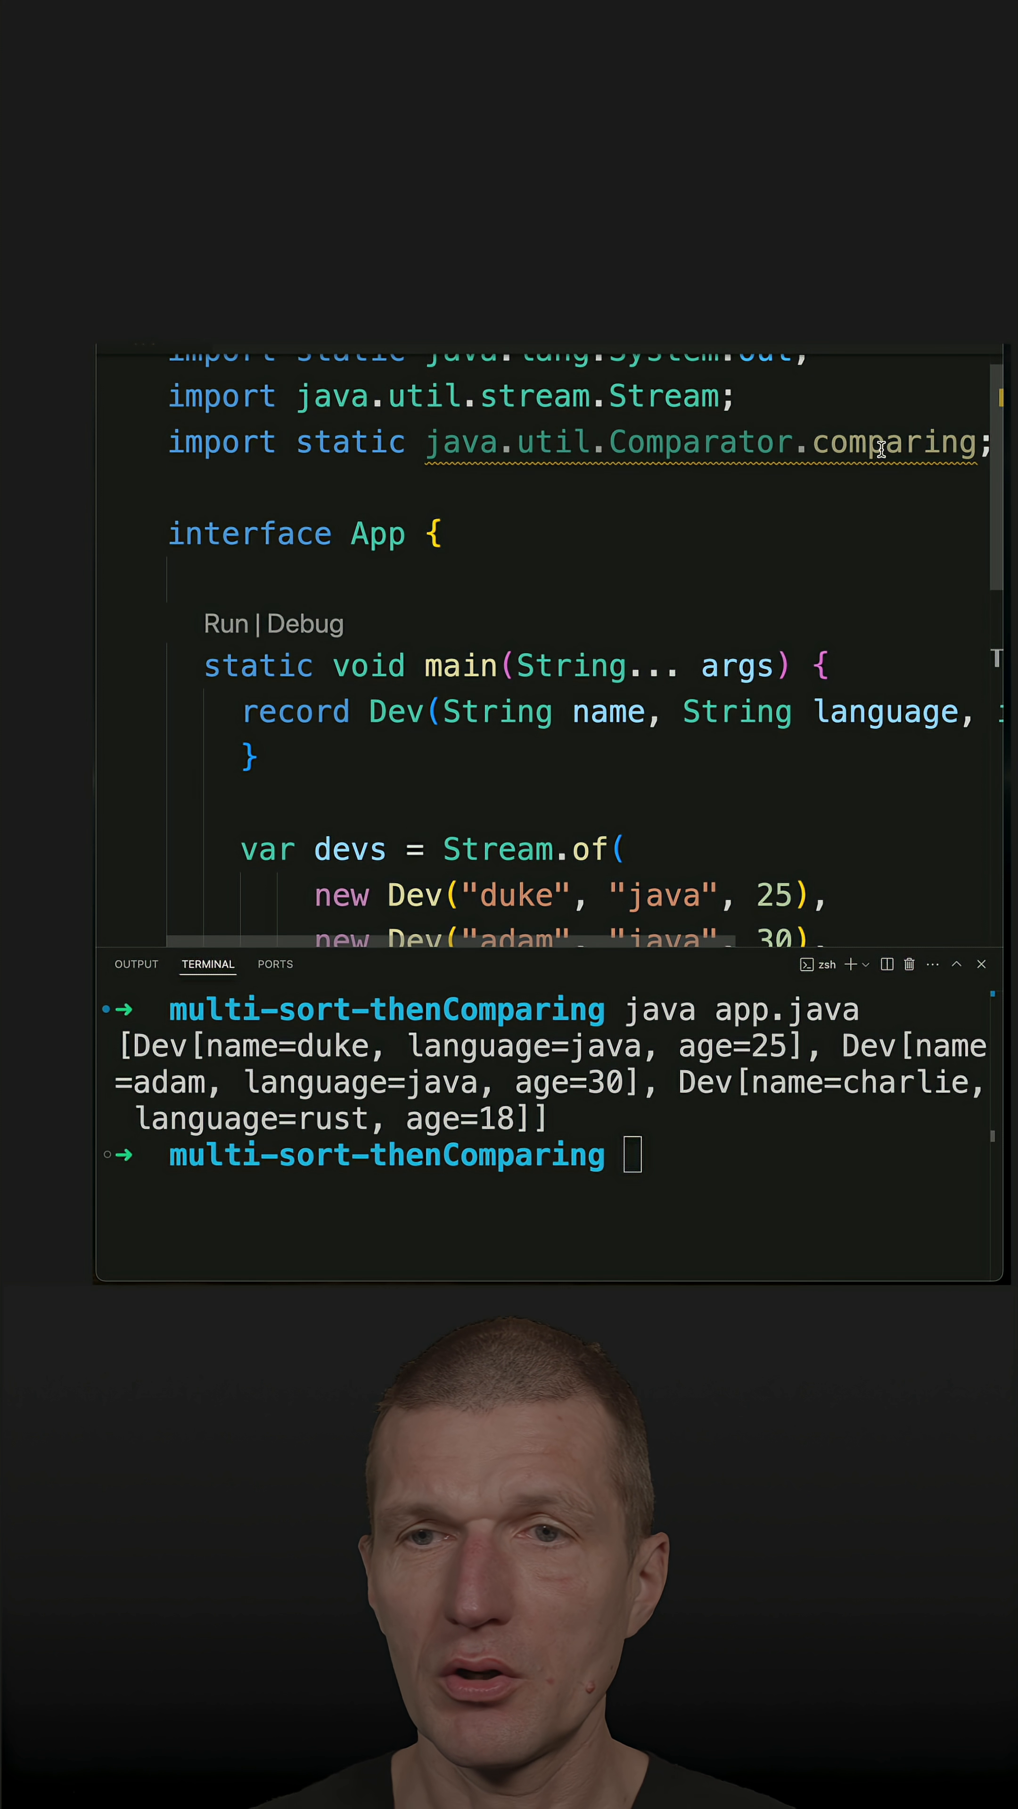
{"action": "scroll", "scroll_direction": "down", "scroll_amount": 3}
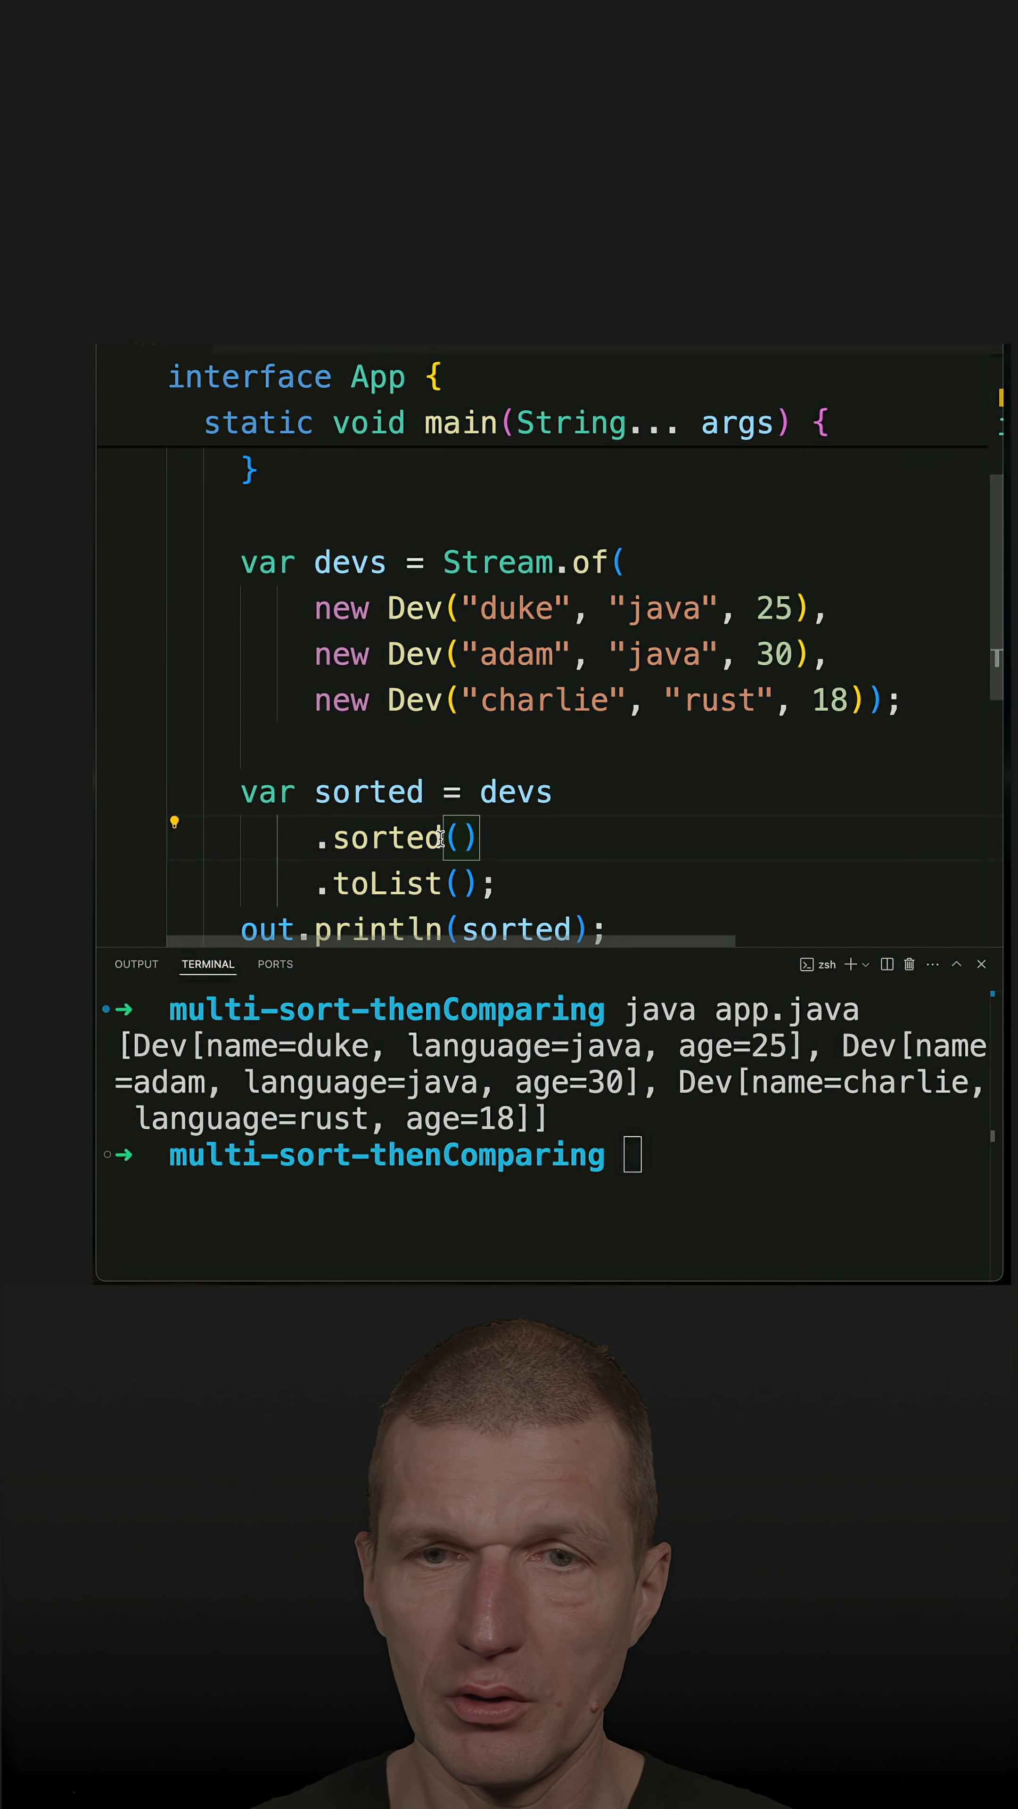
{"action": "type", "text": "comparing(null"}
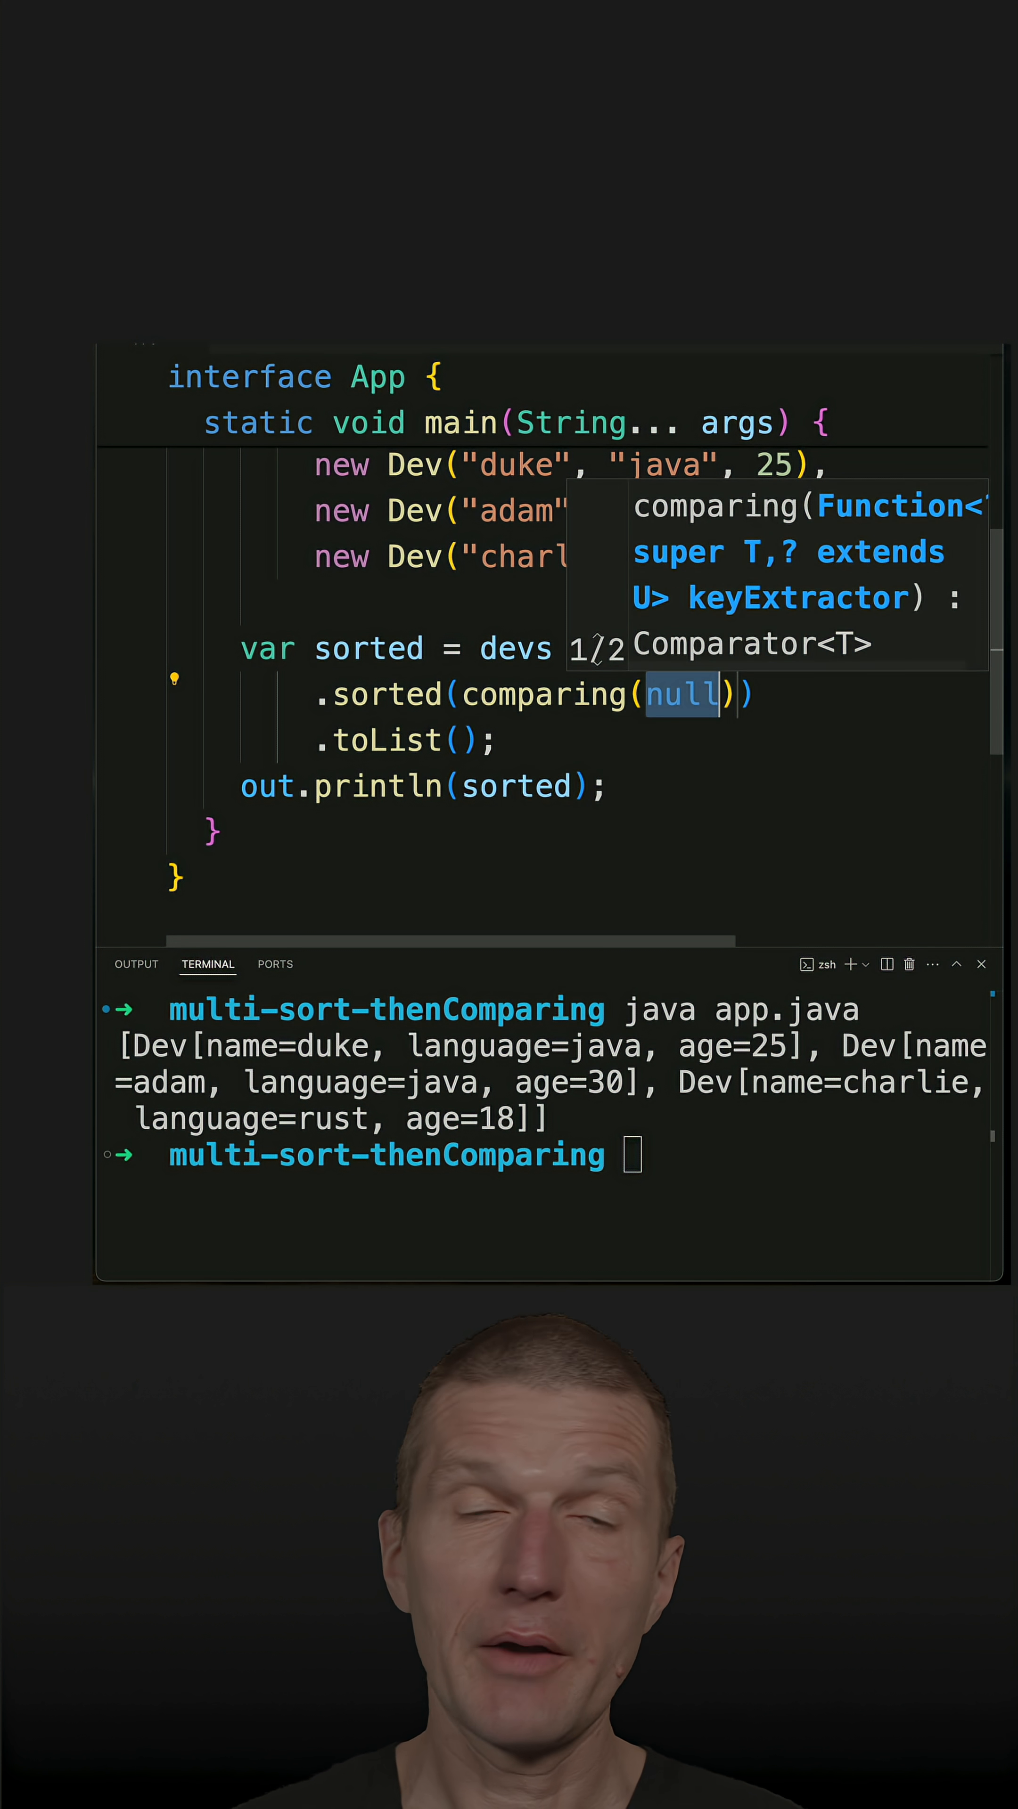
{"action": "type", "text": "Duk"}
{"action": "left_click", "coordinate": [547, 1154]}
{"action": "type", "text": "java app.java"}
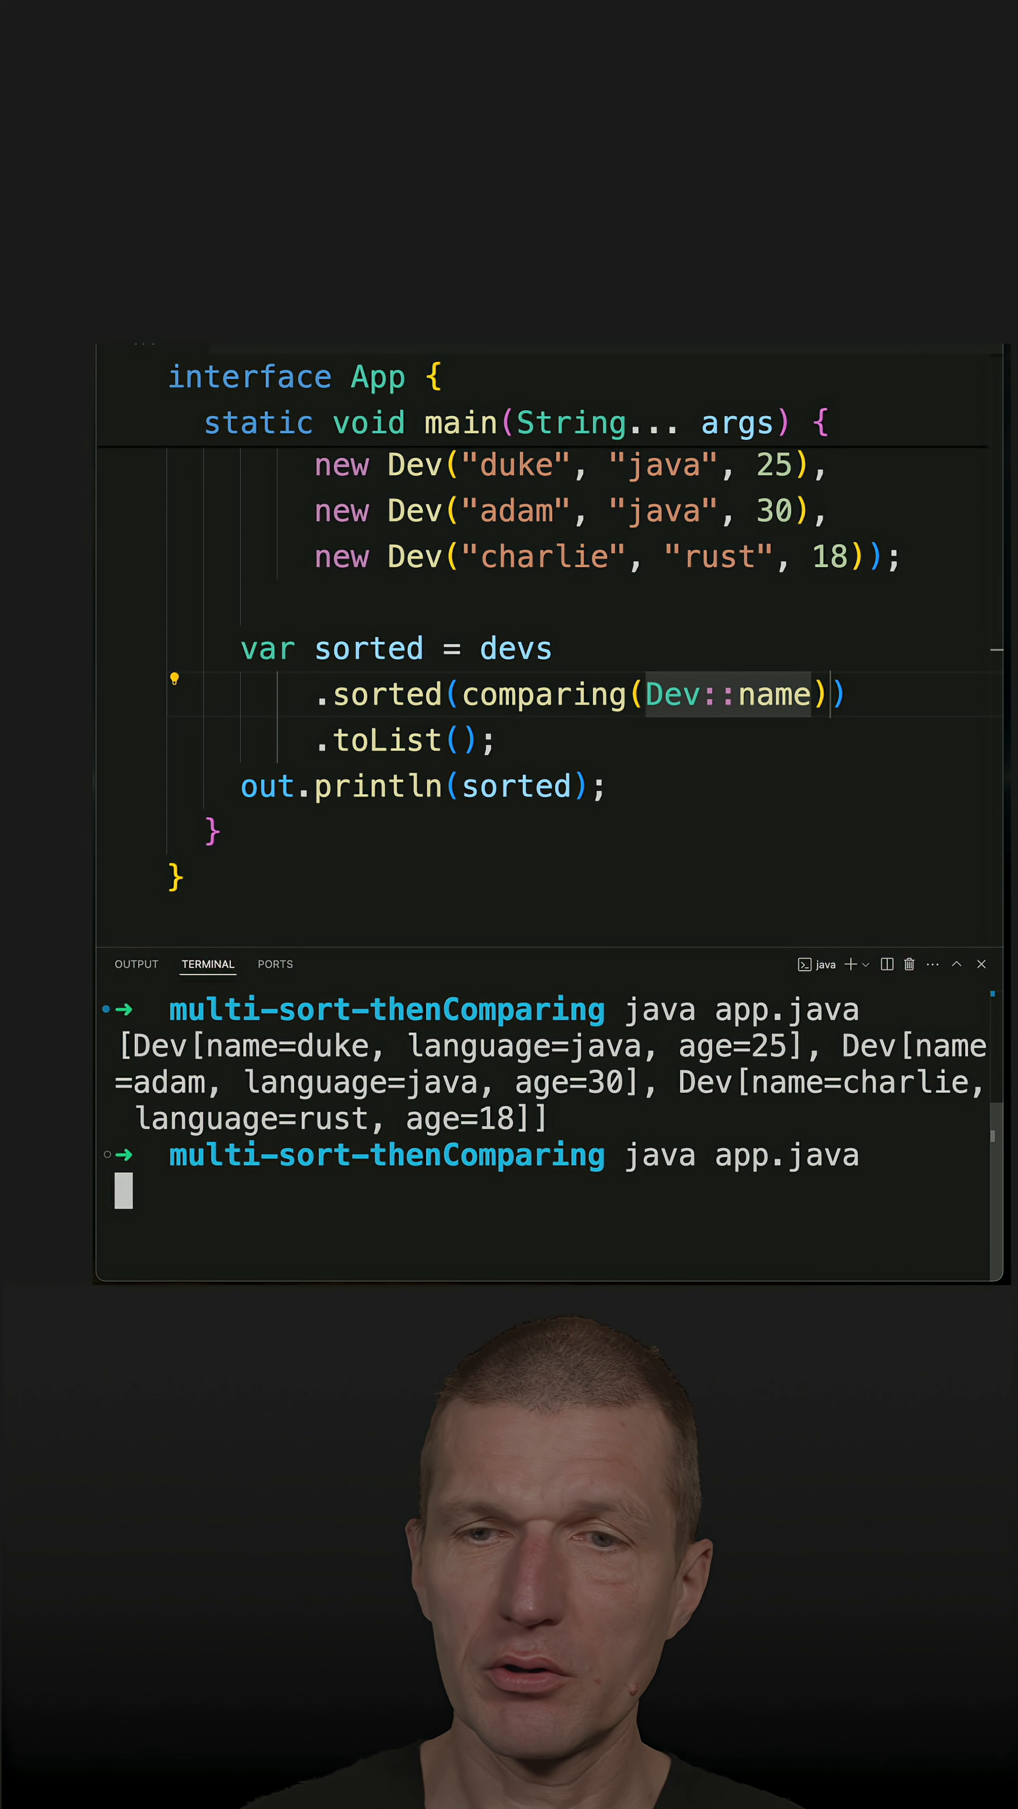
{"action": "key", "text": "Return"}
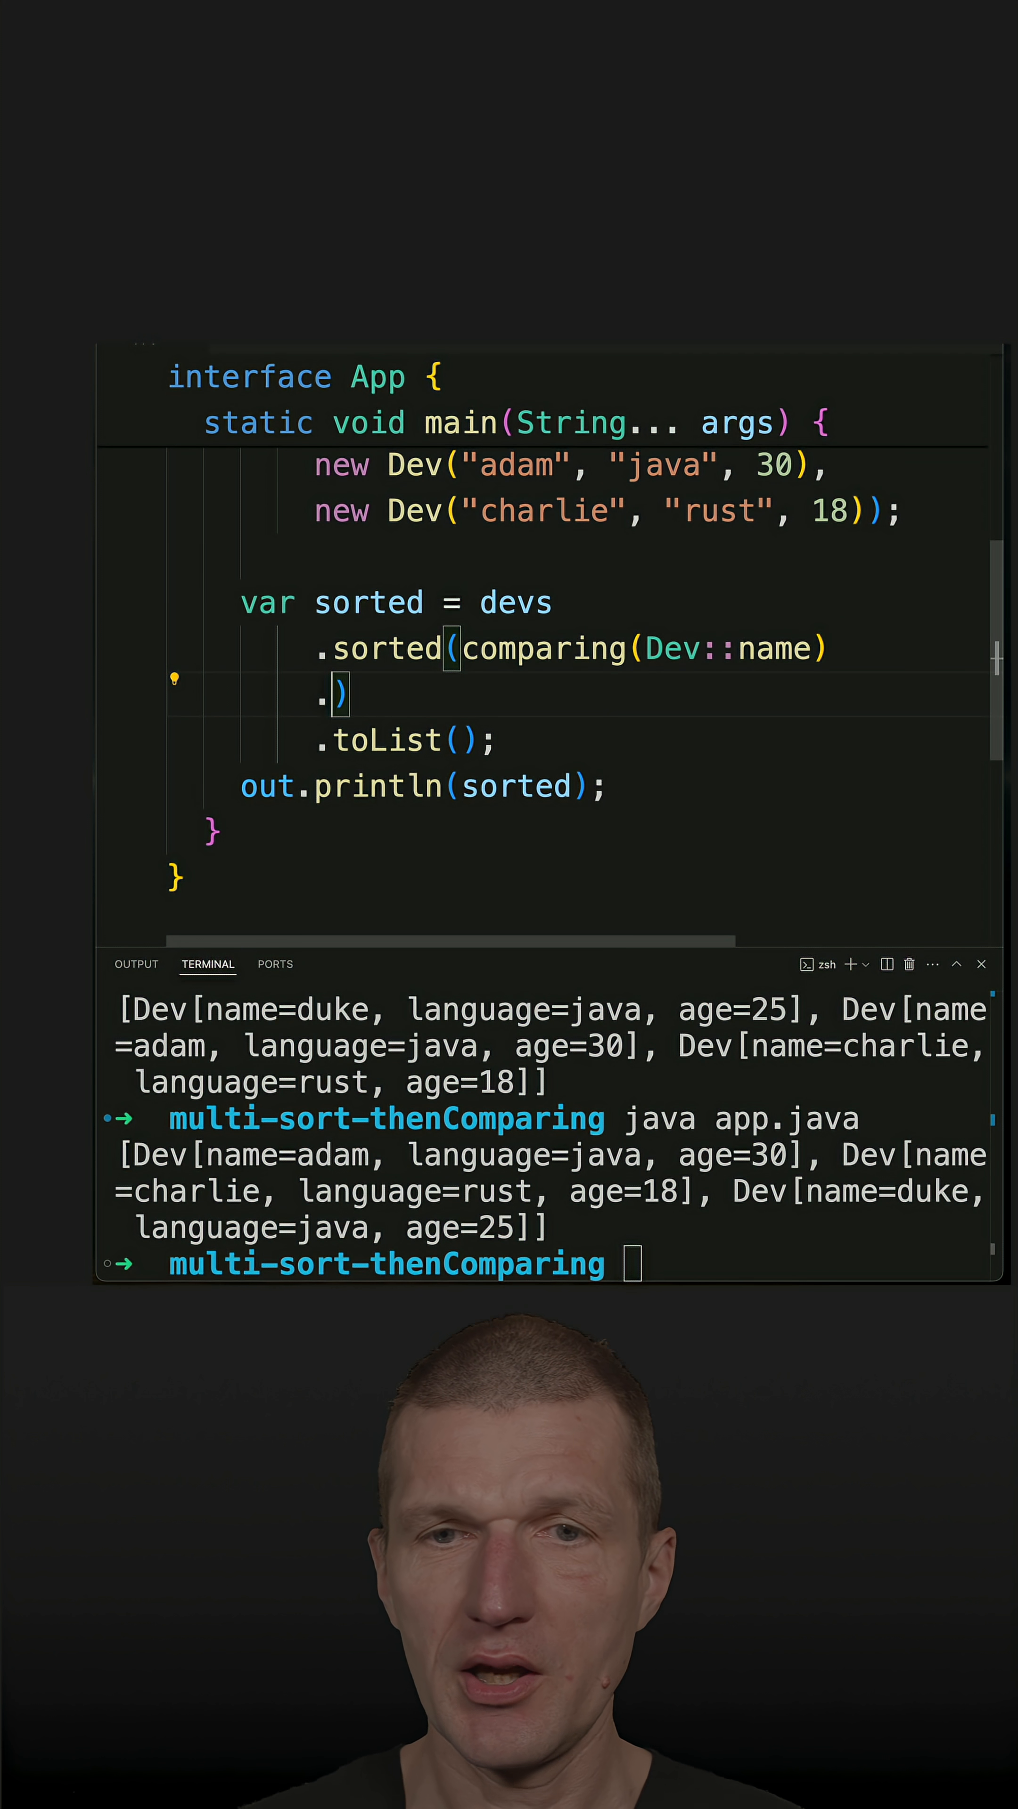
- Chain .thenComparing(Dev::age) after the name comparison and rerun; order stays adam, charlie, duke
{"action": "type", "text": ".thenComparing(null)"}
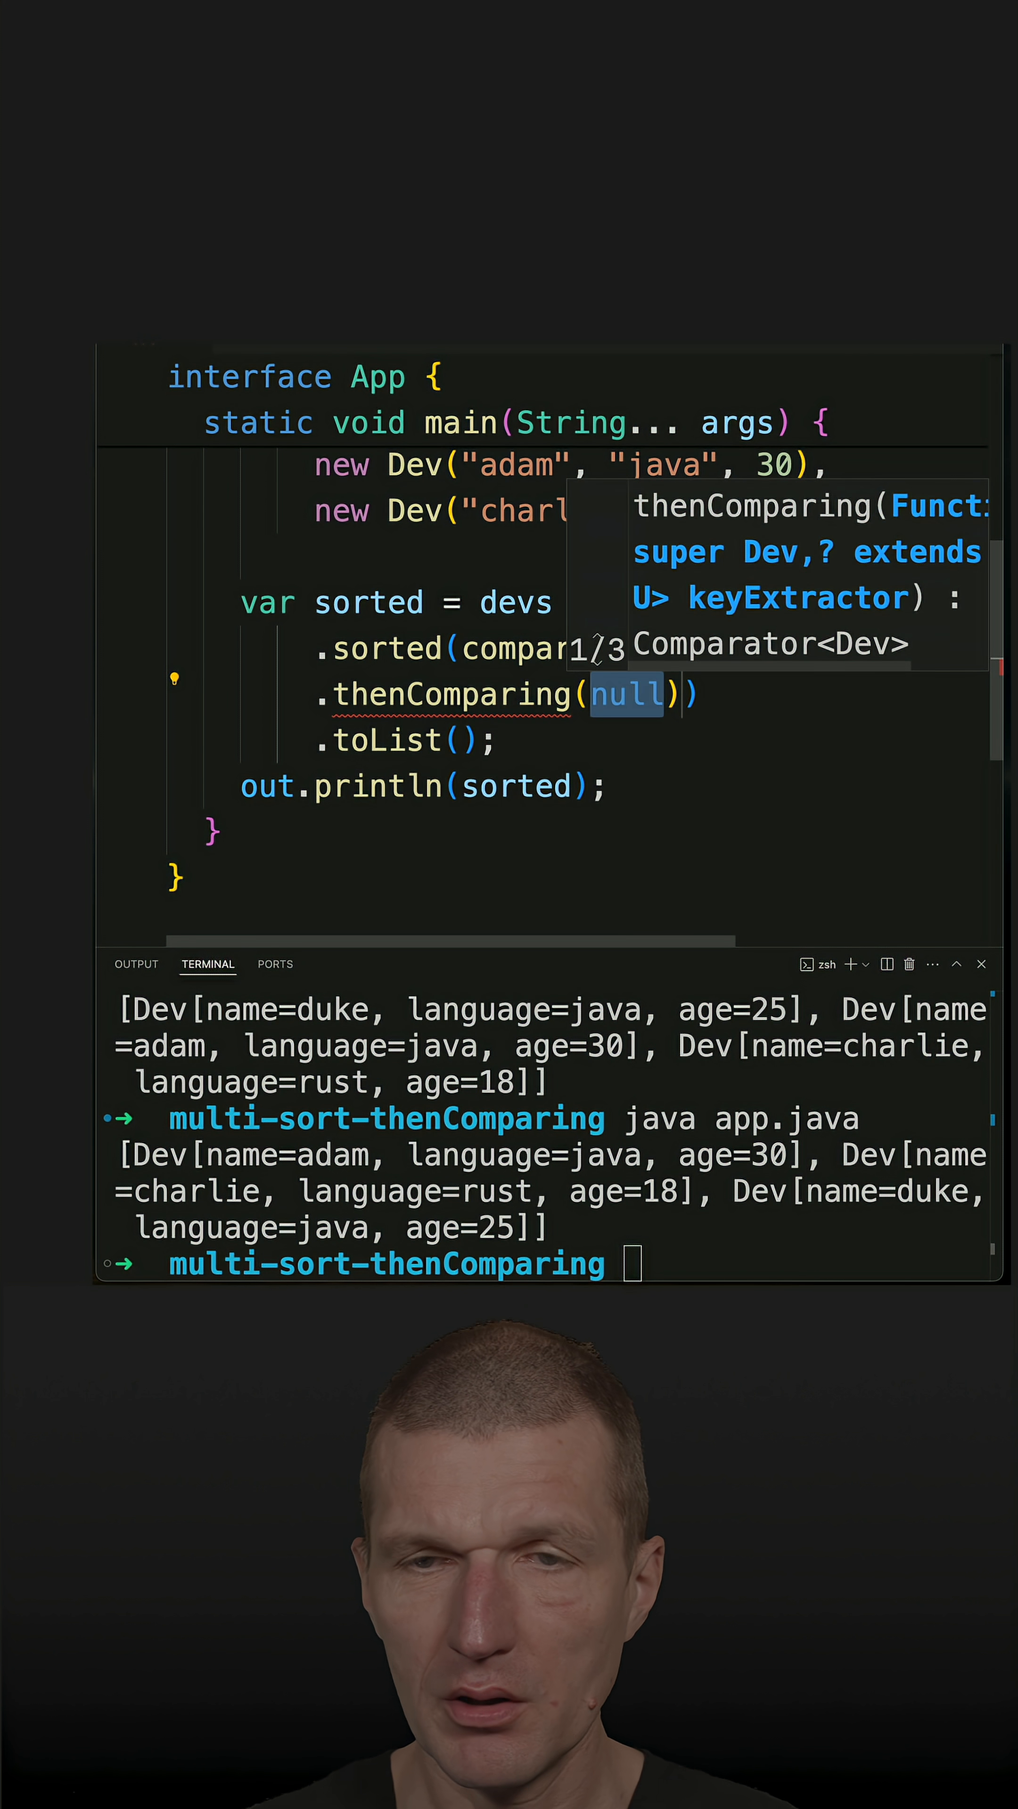
{"action": "type", "text": "Dev::"}
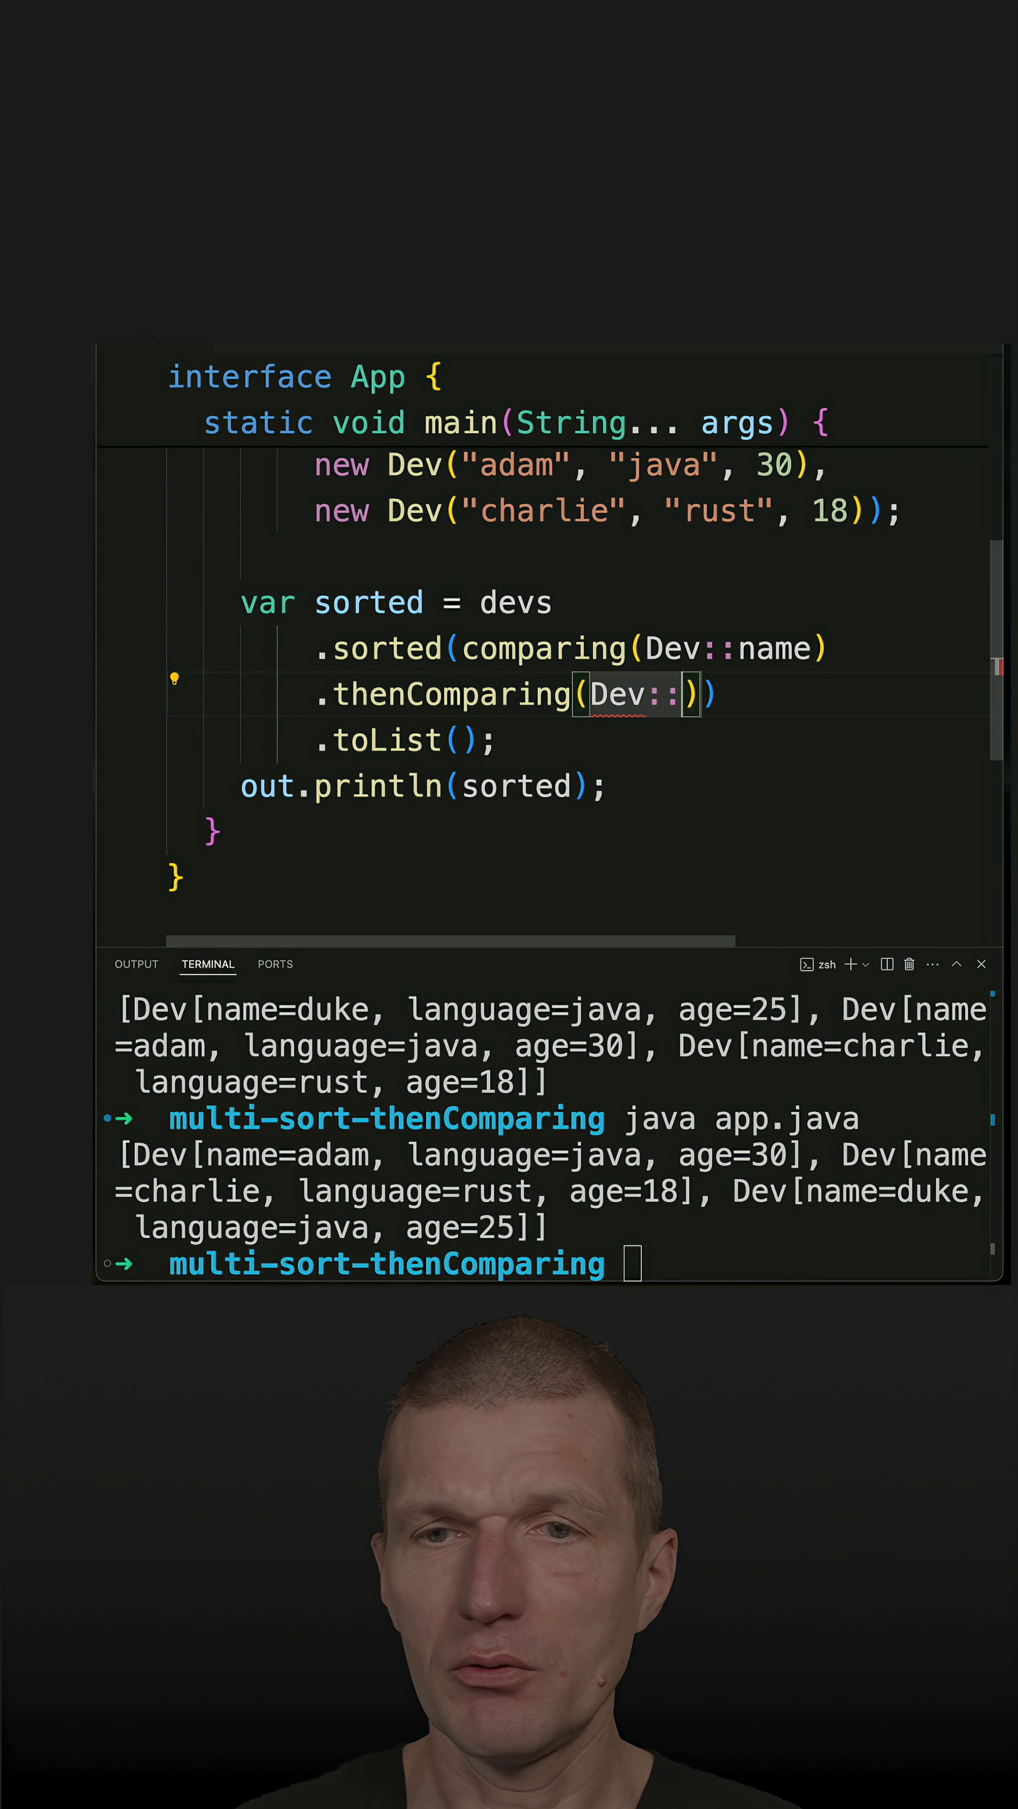
{"action": "type", "text": "age"}
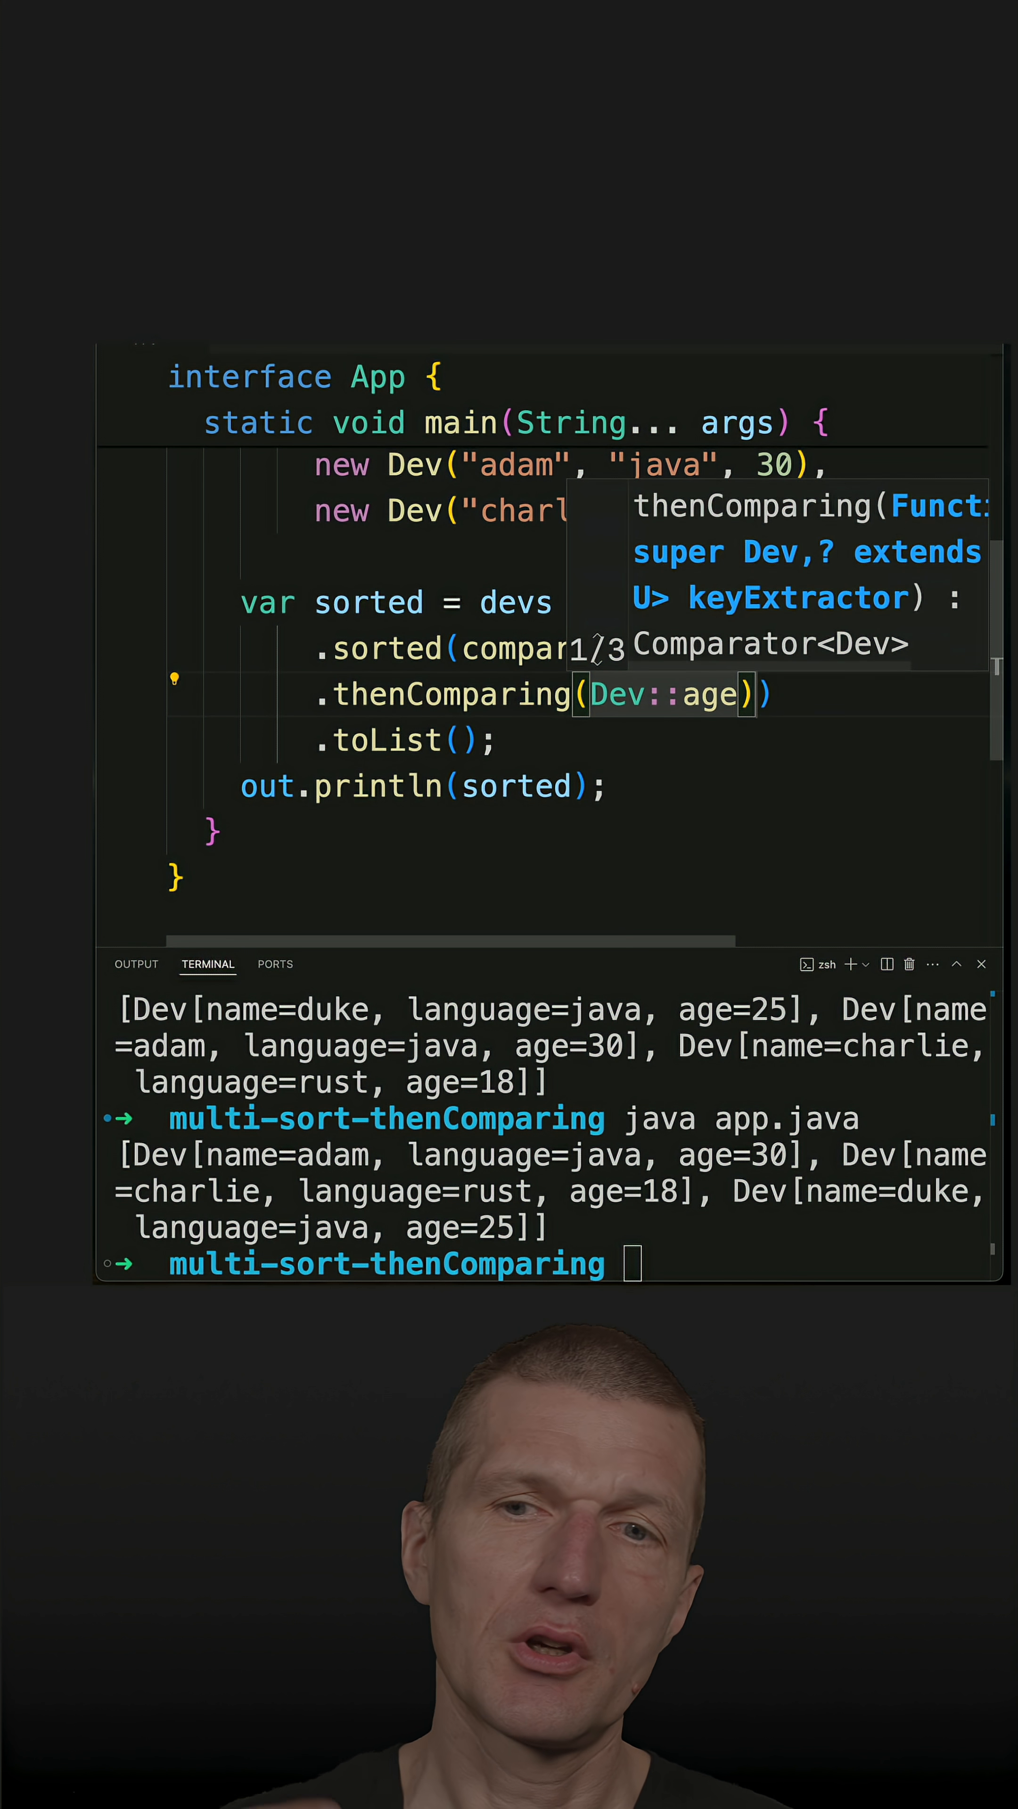
{"action": "key", "text": "Escape"}
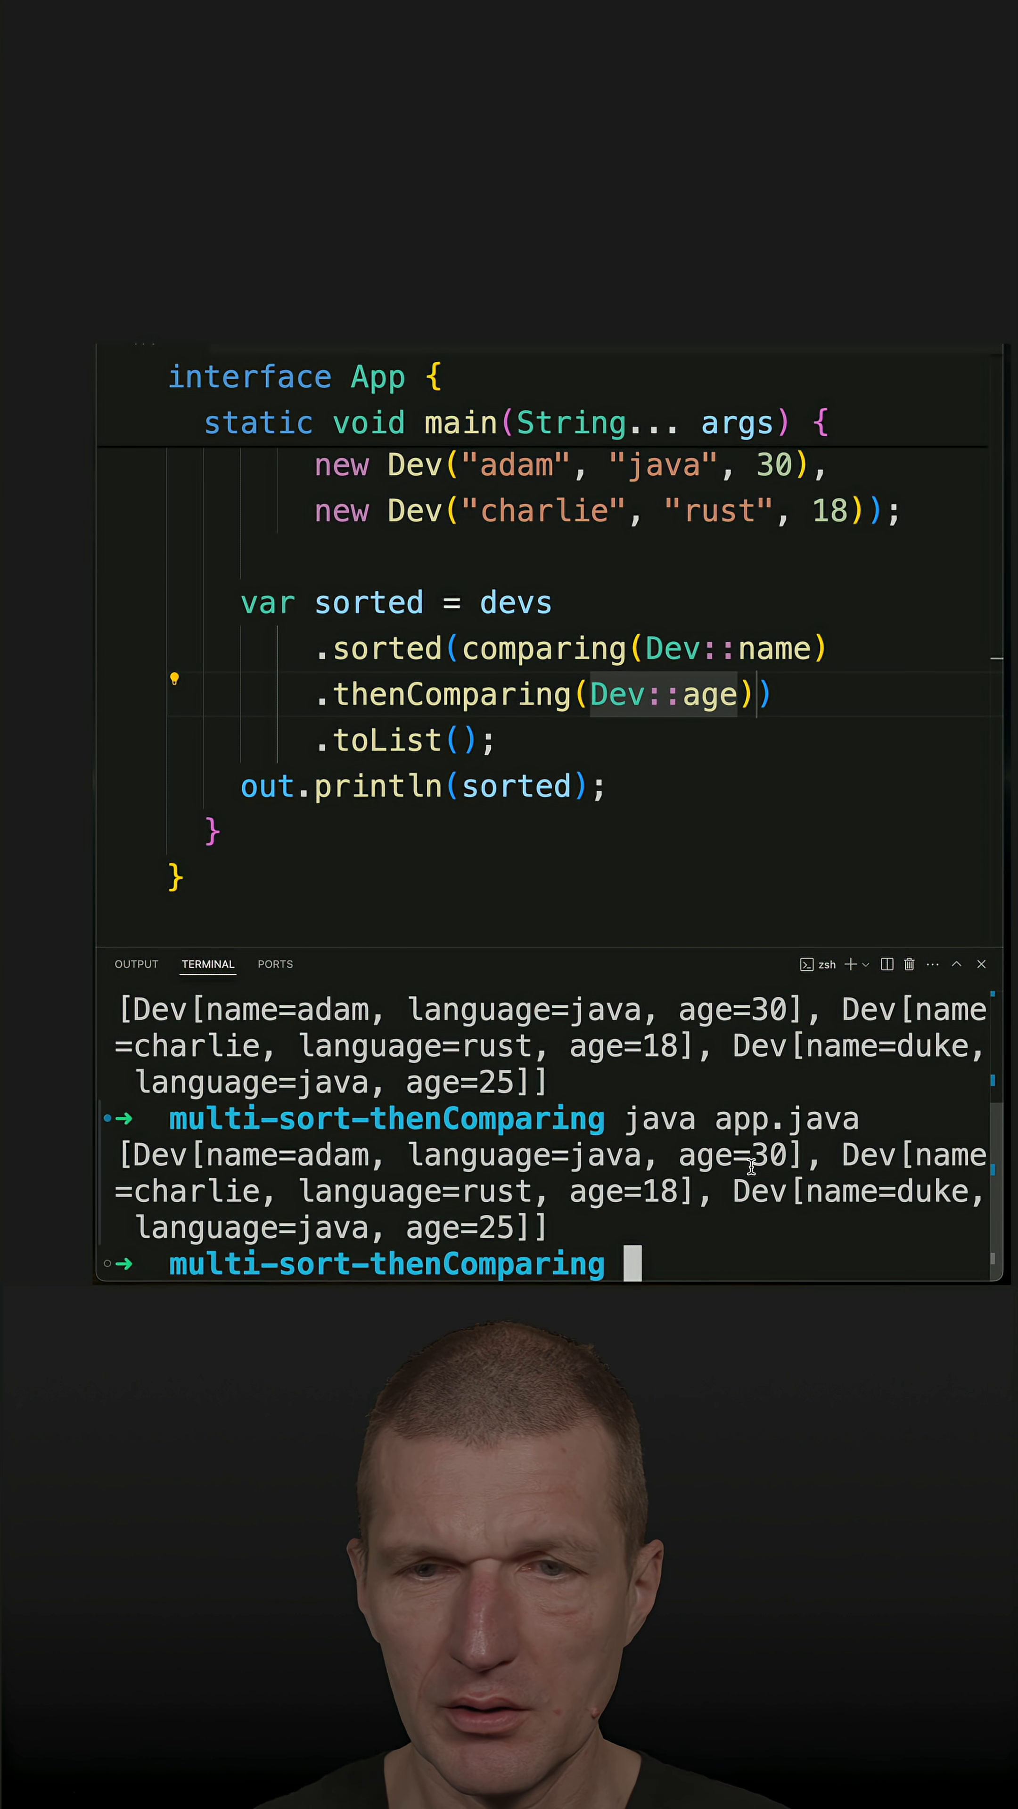
- Swap to comparing(Dev::age).thenComparing(Dev::name) and rerun, printing charlie 18, duke 25, adam 30
{"action": "double_click", "coordinate": [775, 648]}
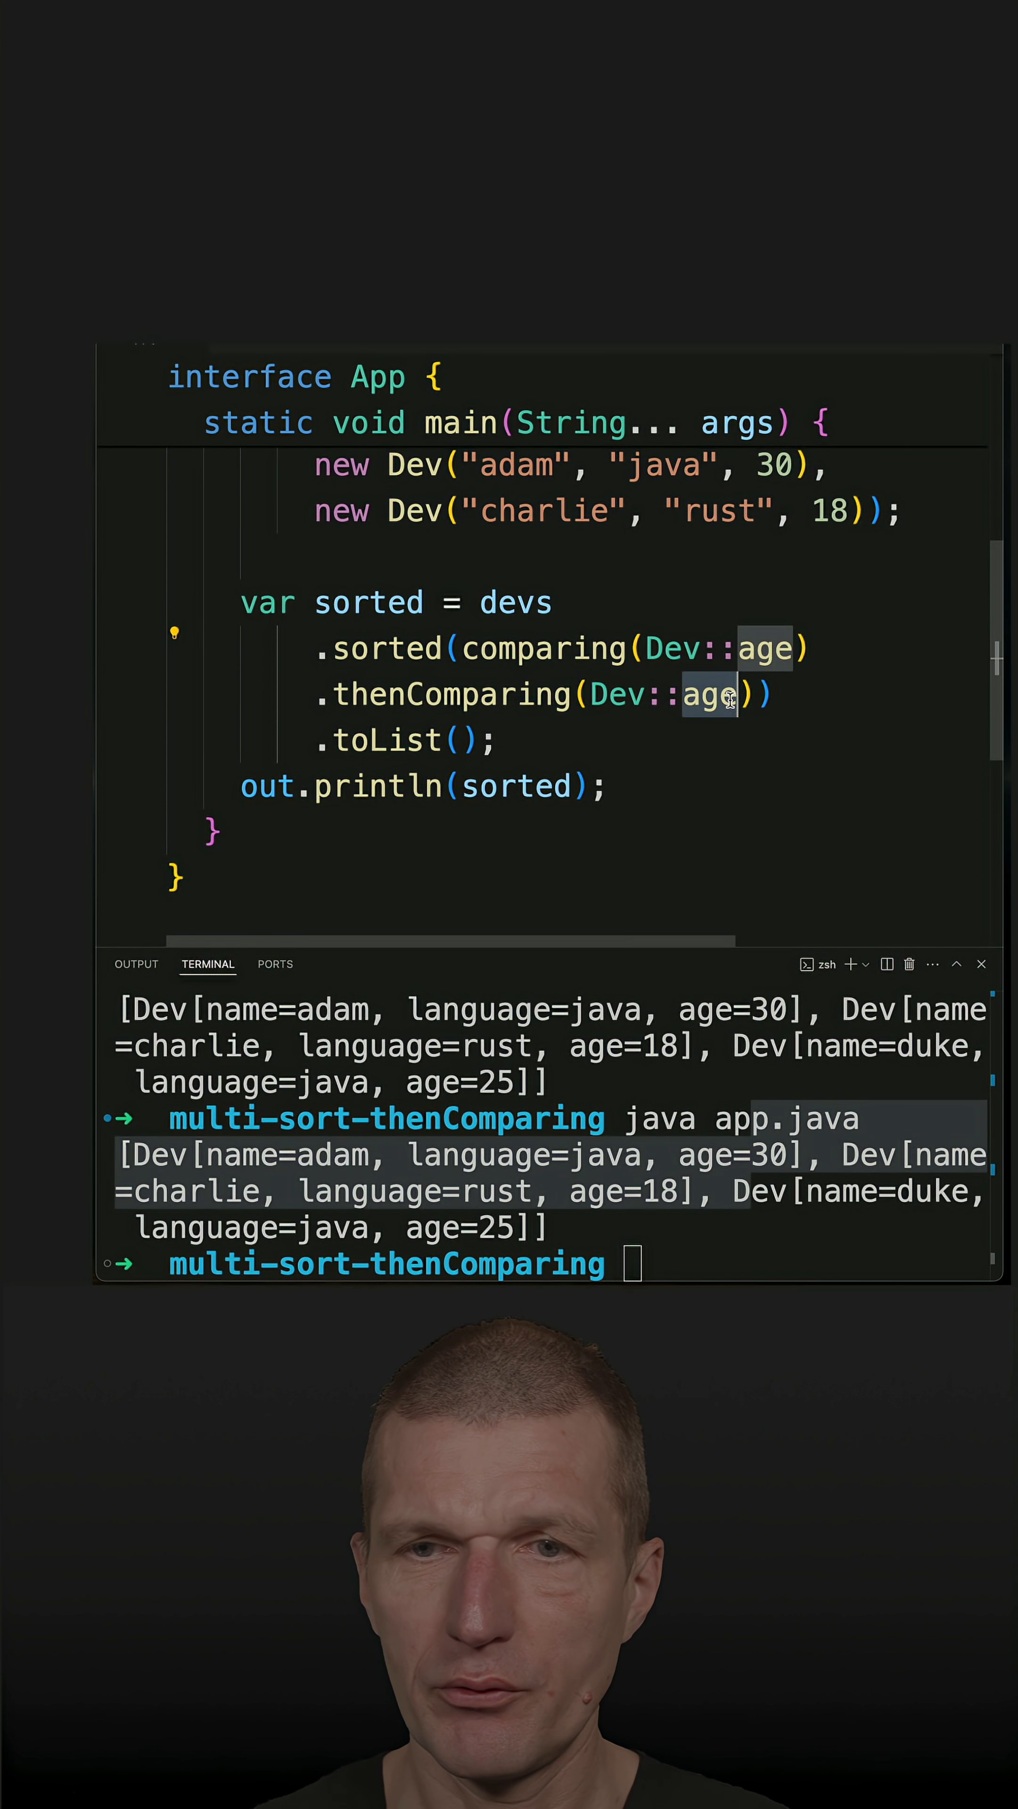
{"action": "type", "text": "namne"}
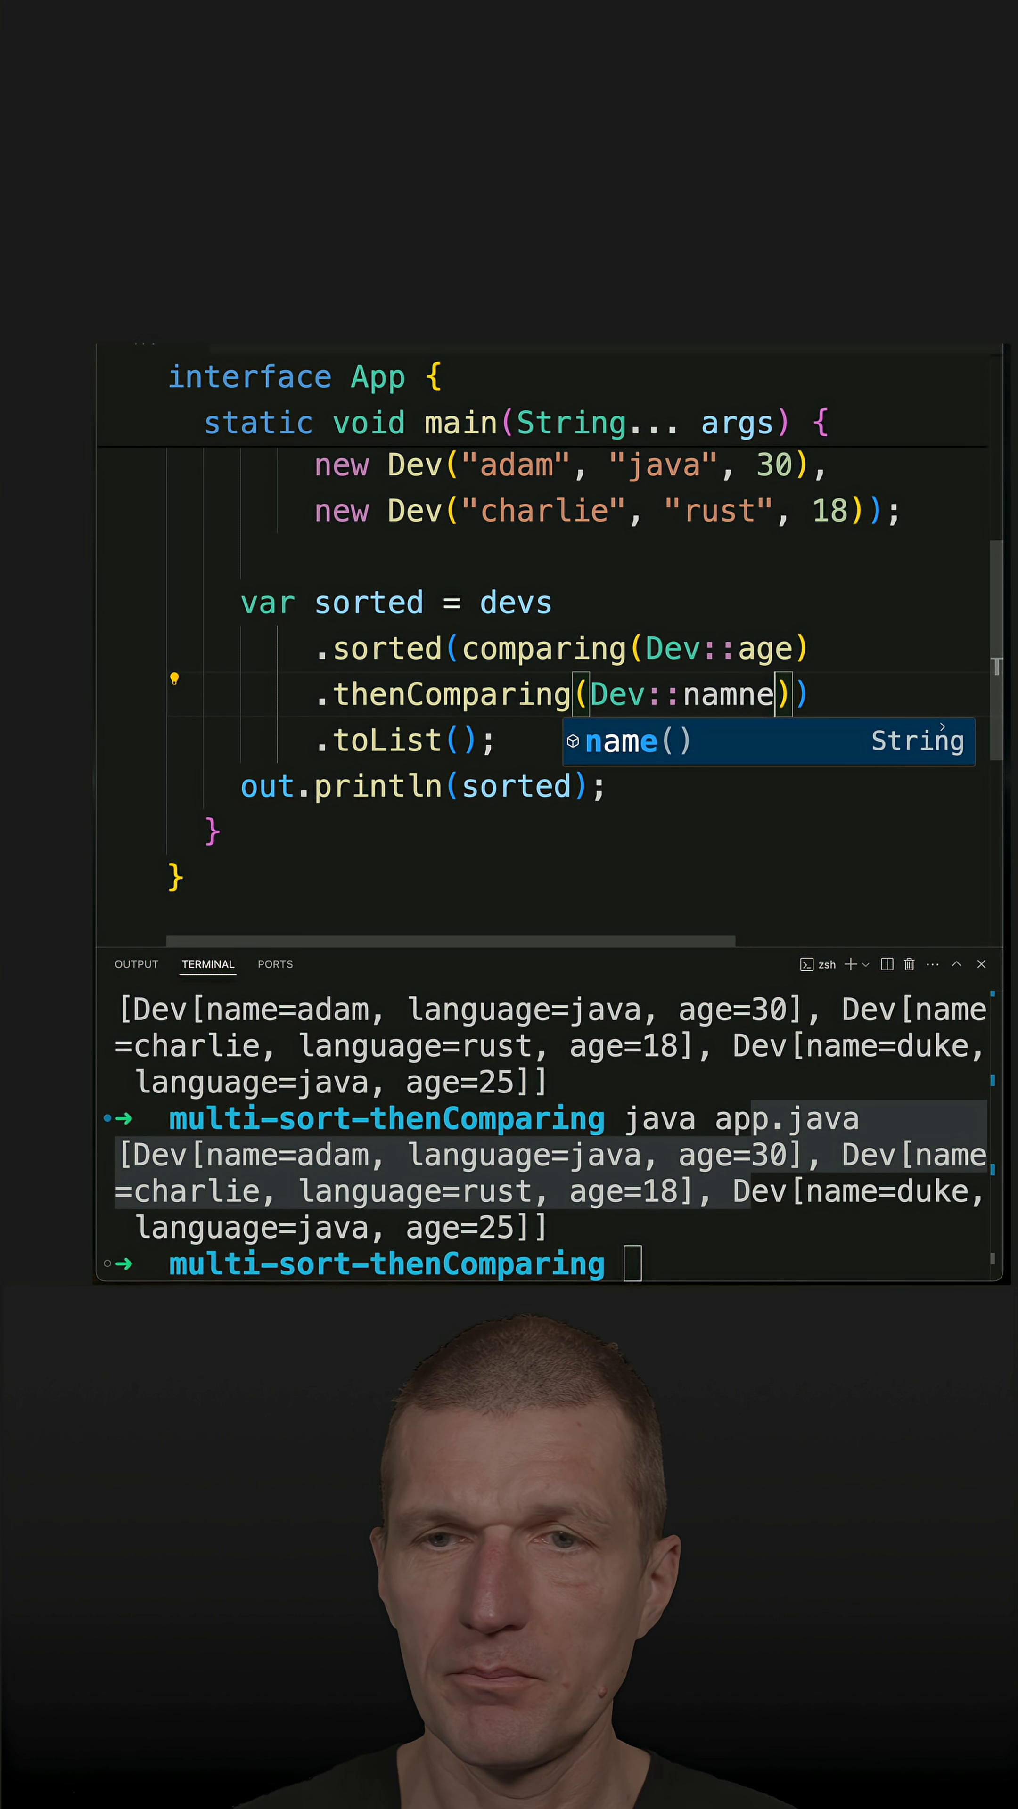
{"action": "key", "text": "Backspace"}
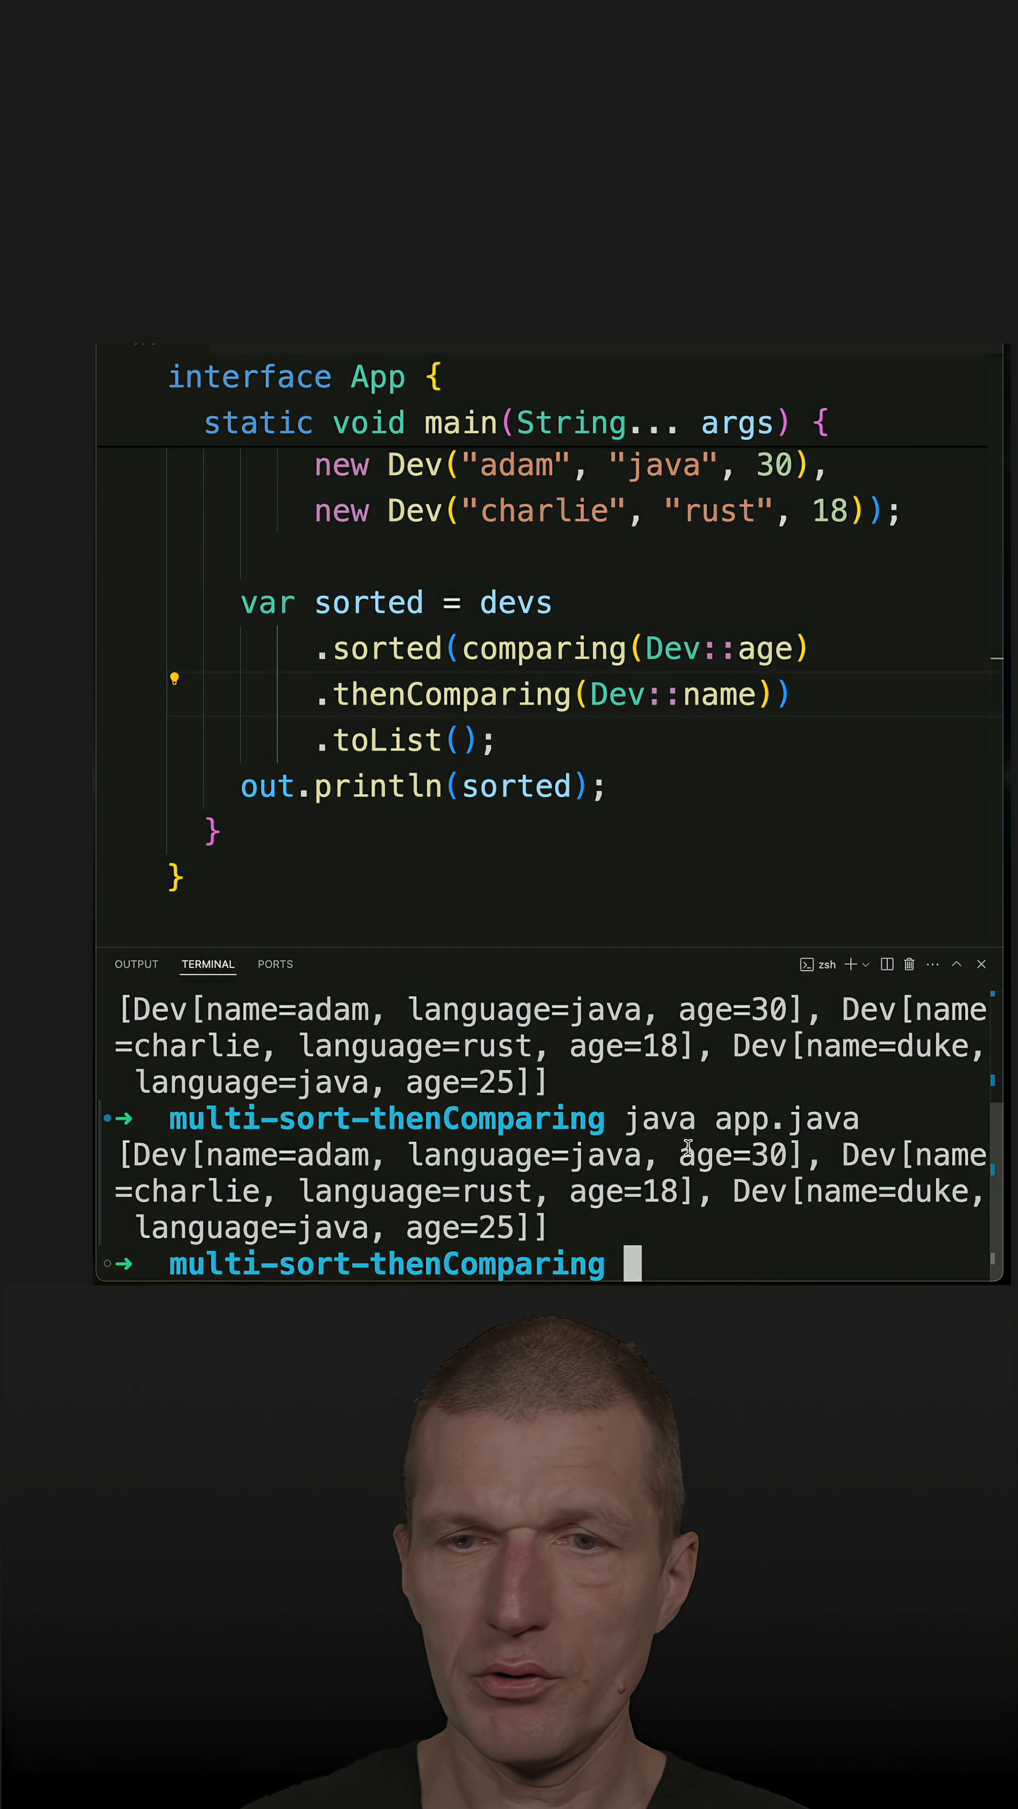
{"action": "key", "text": "Return"}
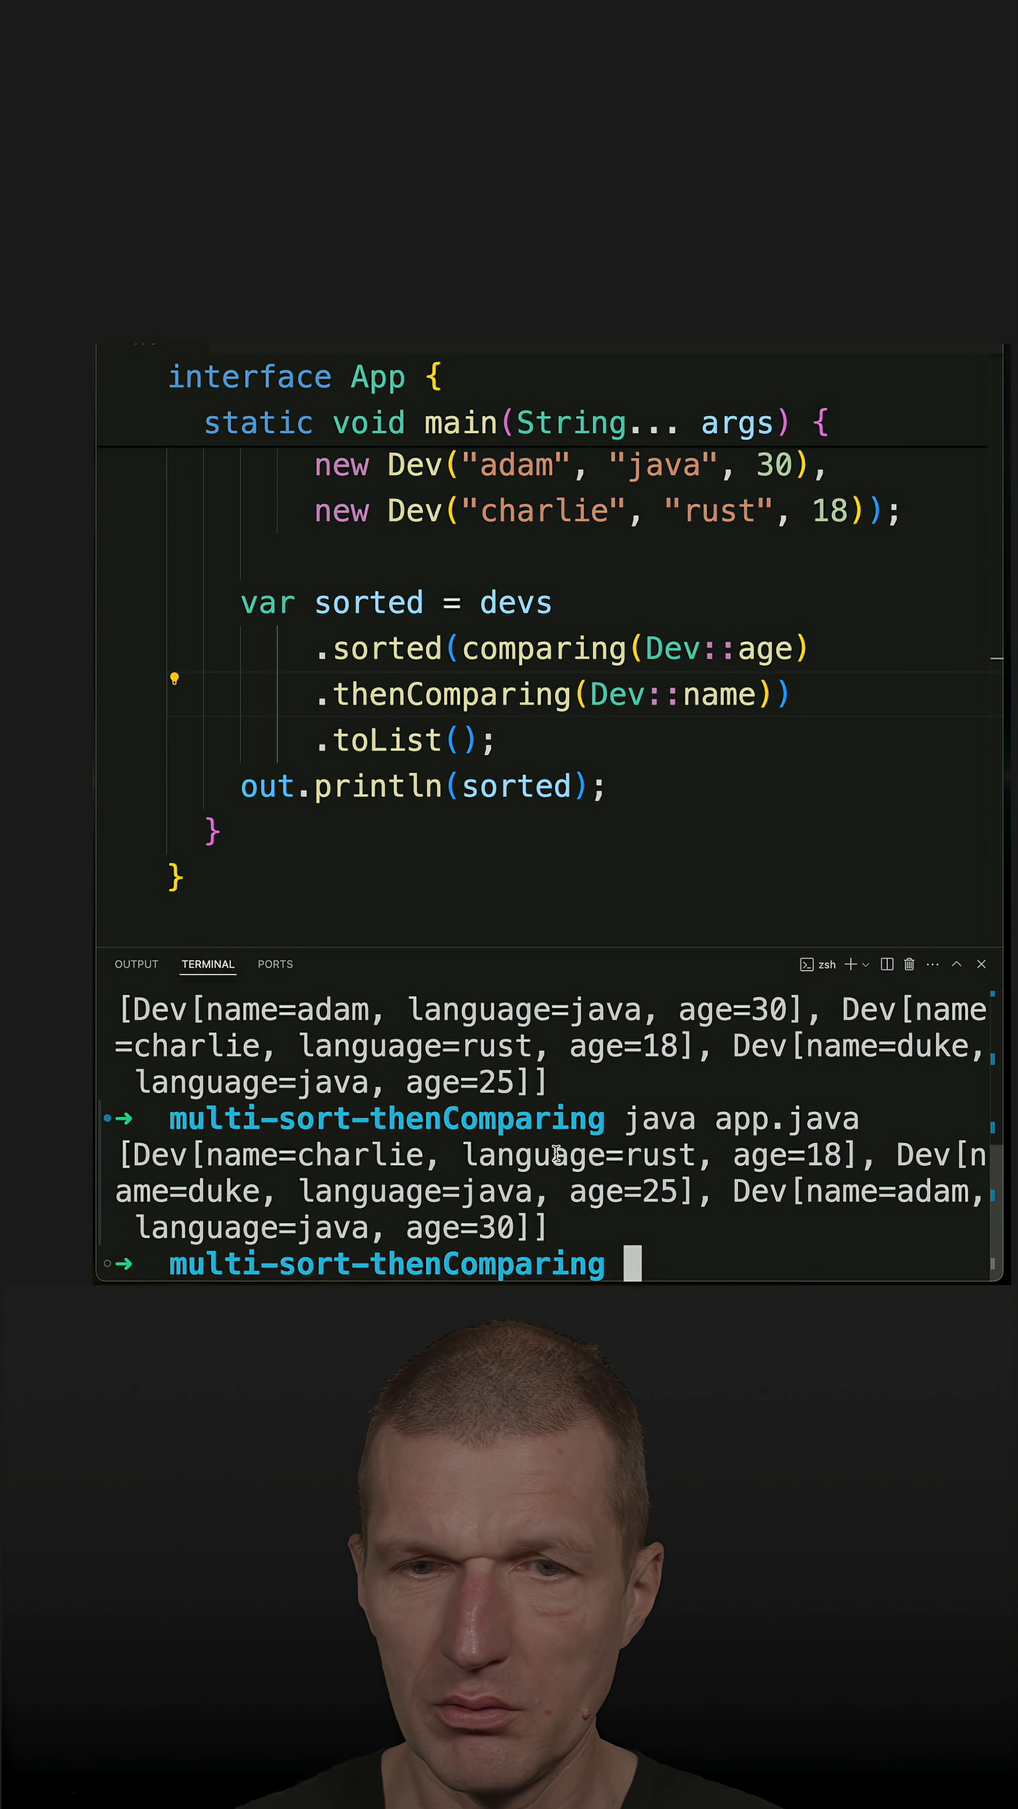